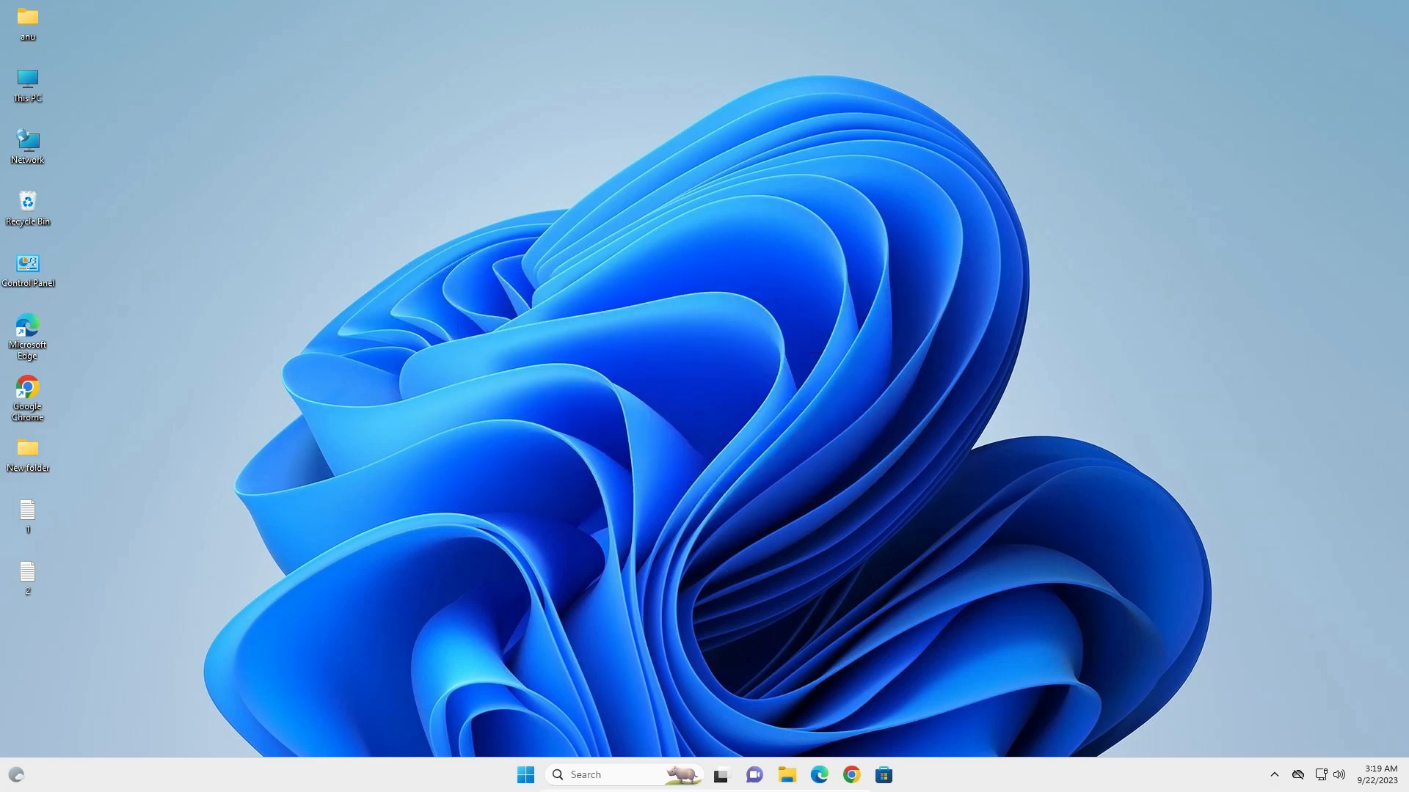
# - Search 'co' from Start and launch Control Panel showing all items
pyautogui.click(525, 775)
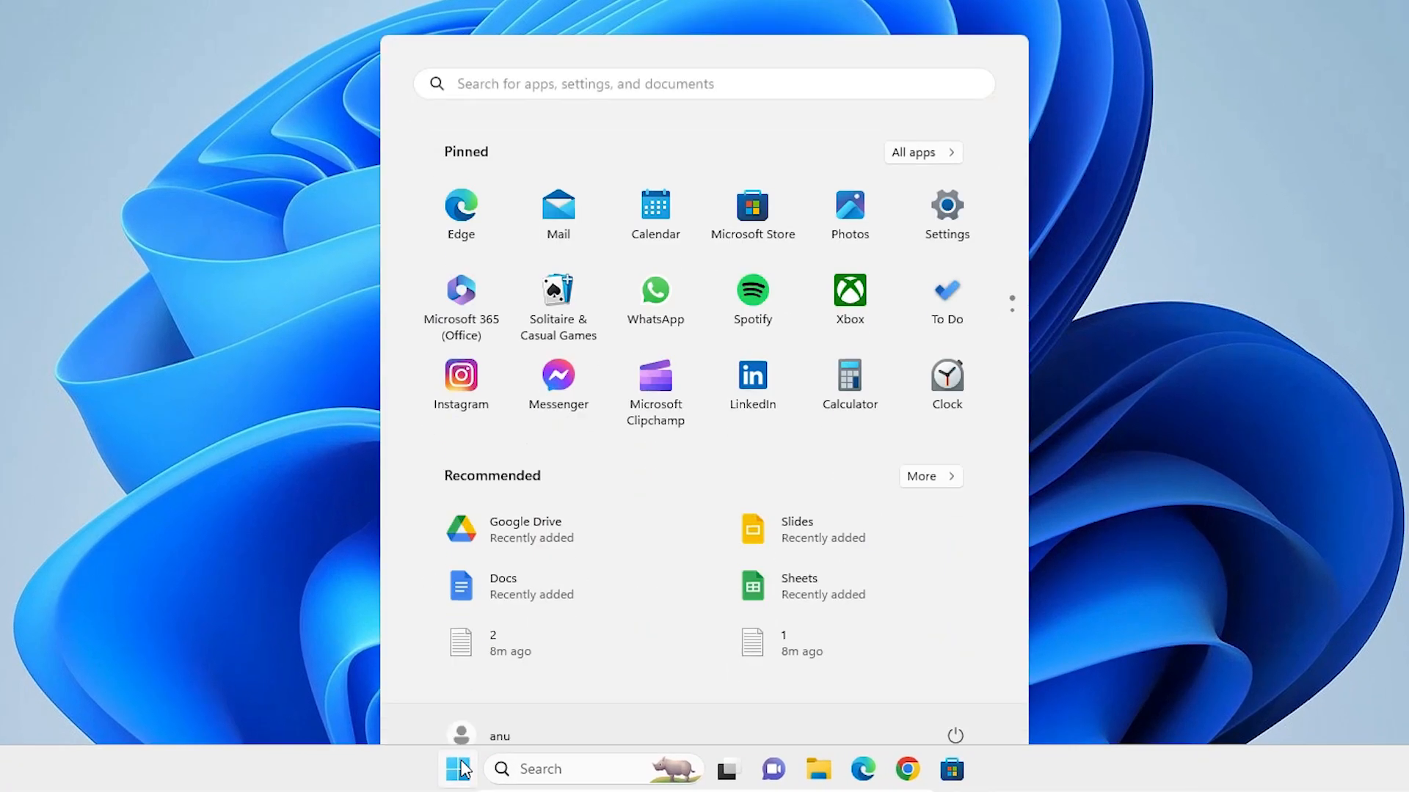
pyautogui.write('co')
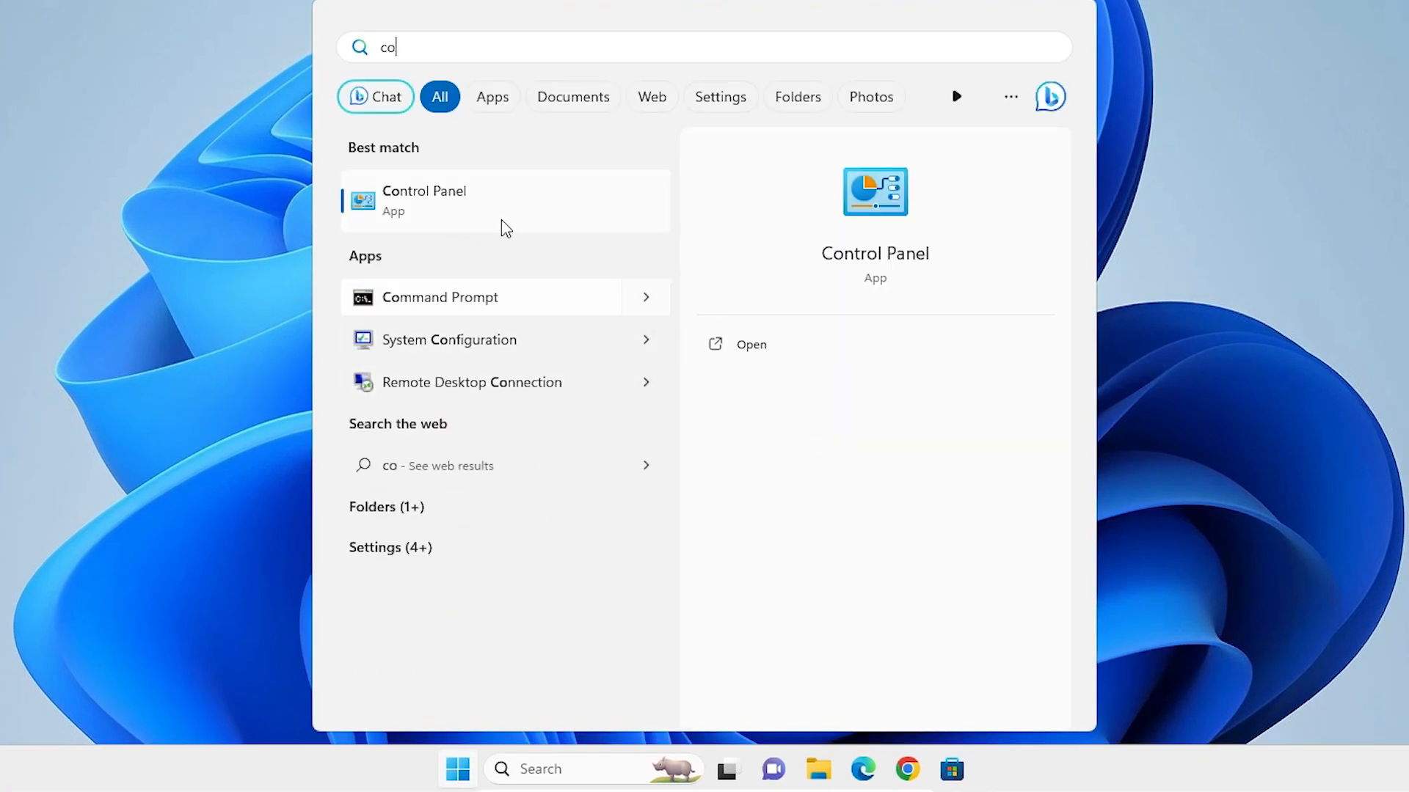
pyautogui.click(422, 200)
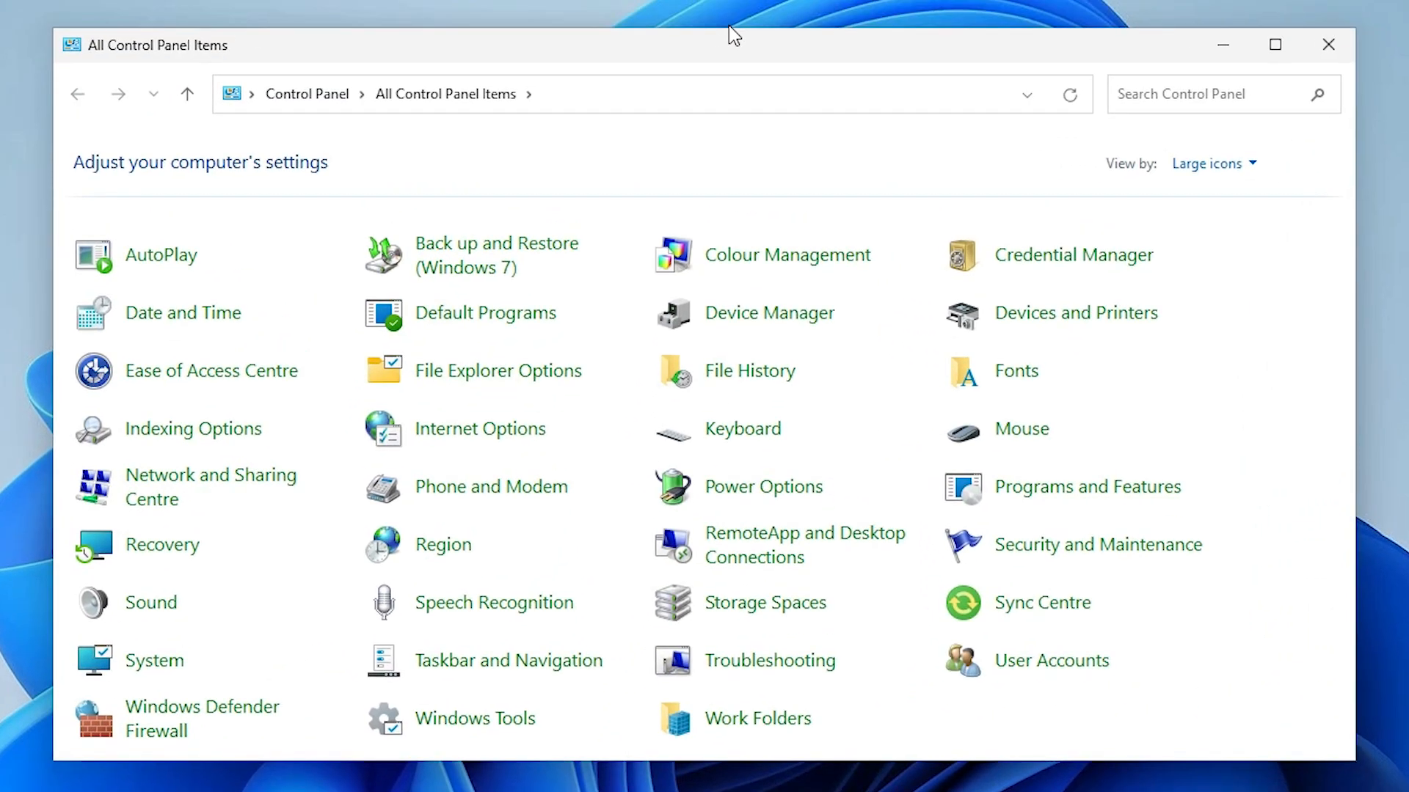
pyautogui.moveTo(1014, 371)
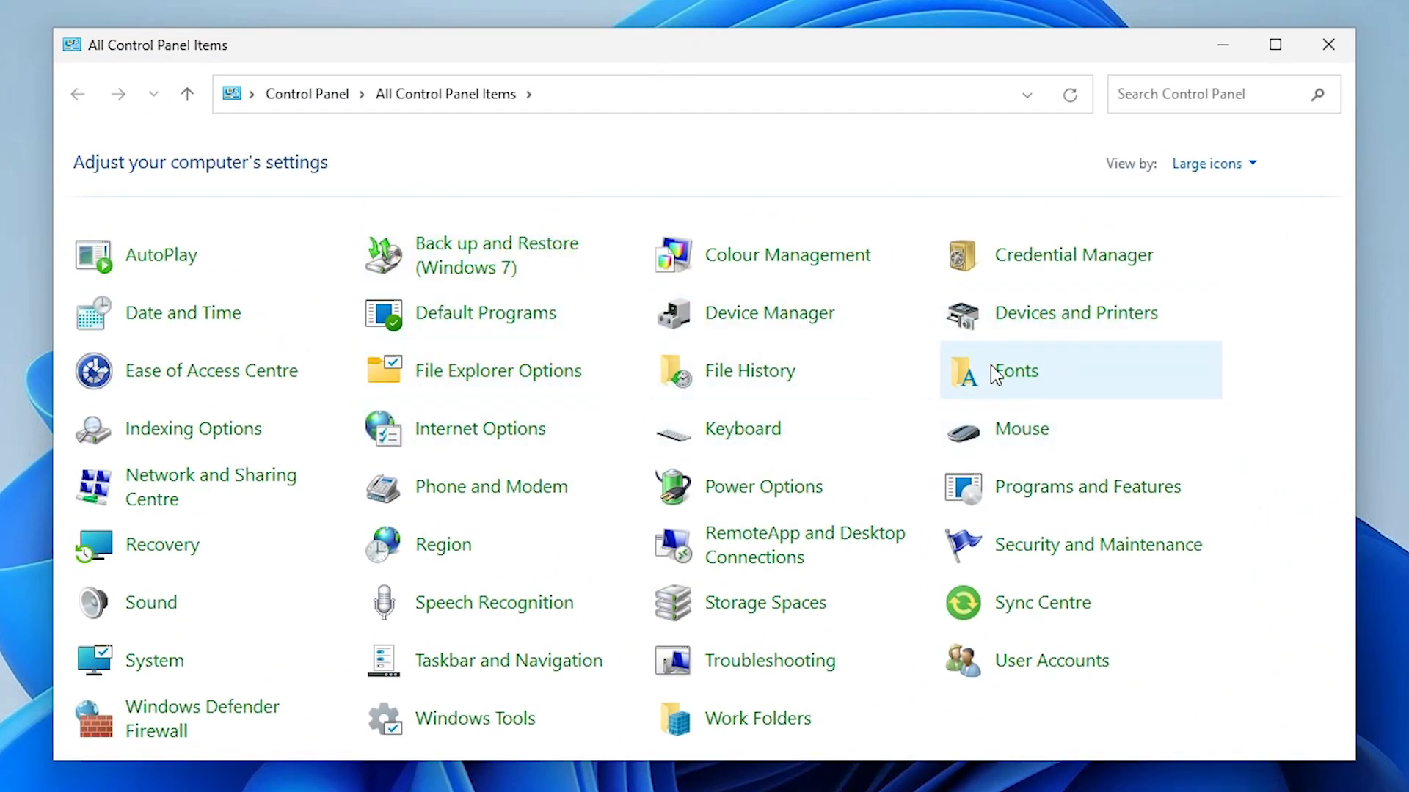
# - Enter the Fonts collection and select Rosemary Regular among the installed fonts
pyautogui.doubleClick(1012, 370)
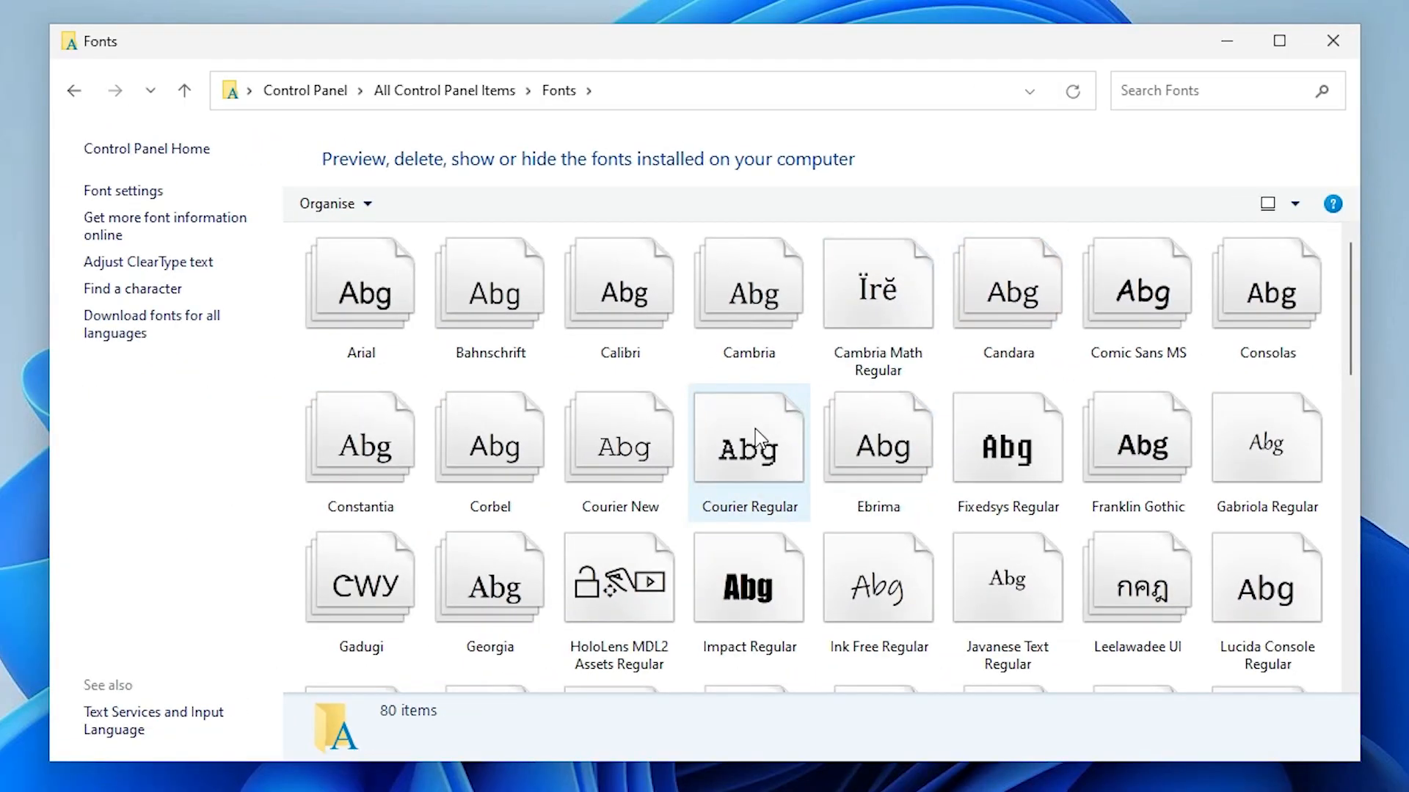
pyautogui.click(748, 452)
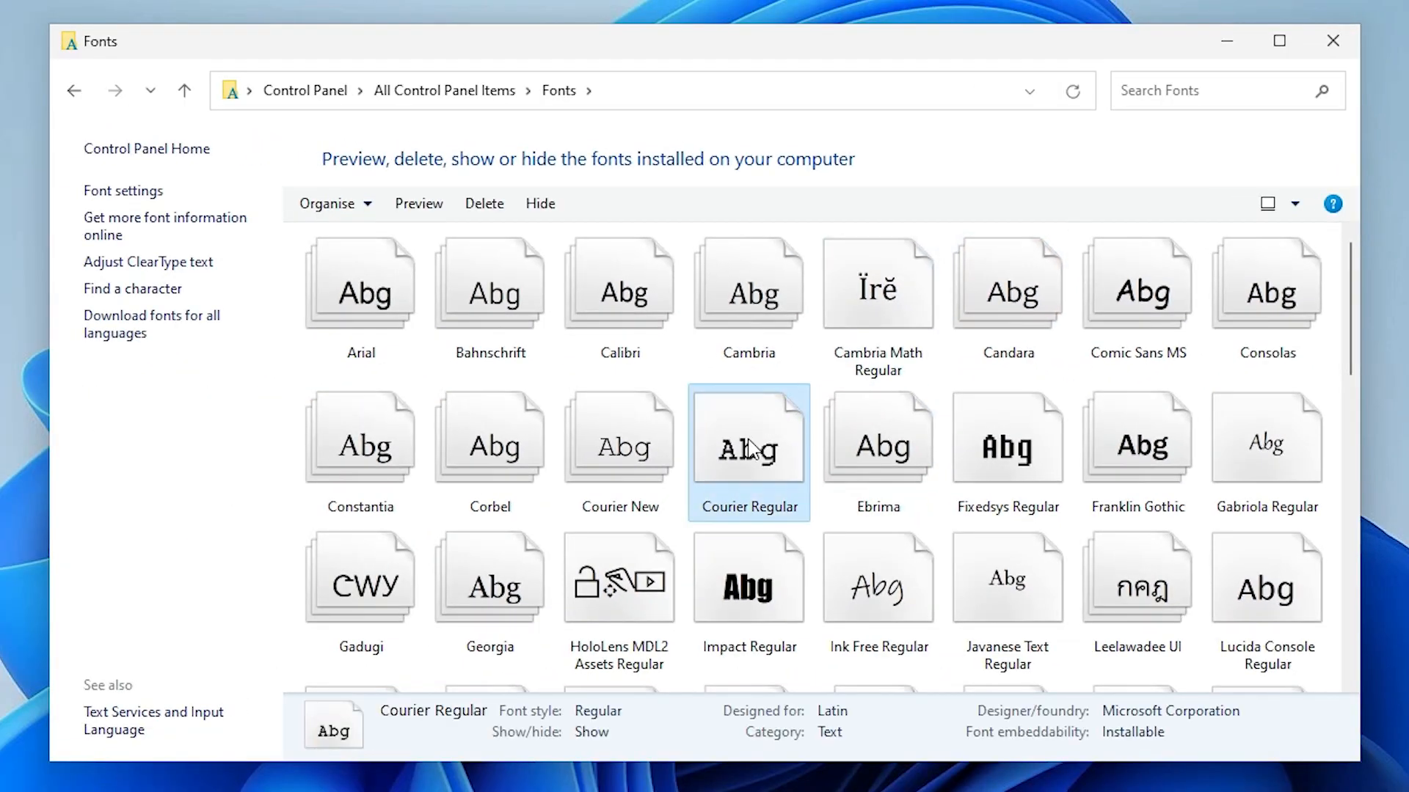
pyautogui.scroll(-3)
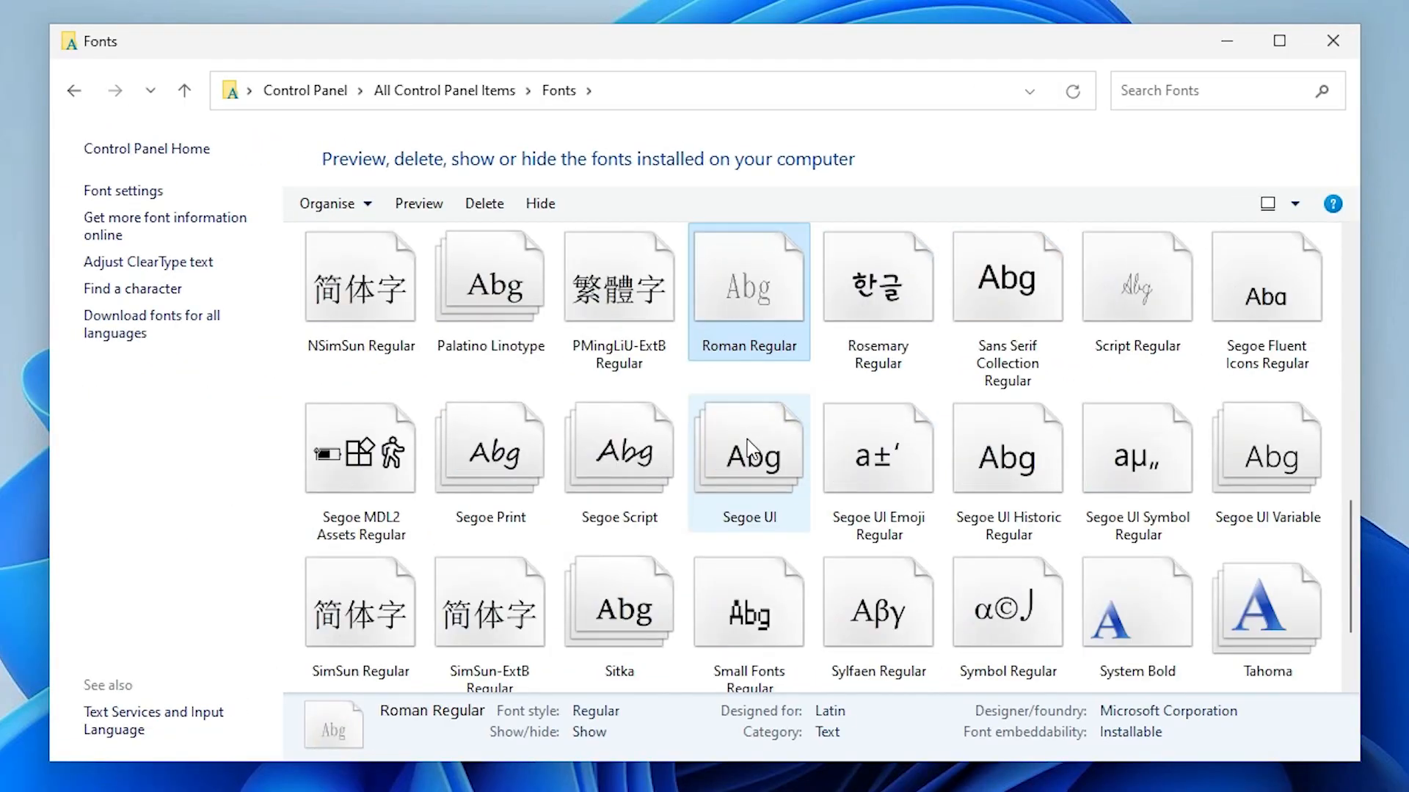
pyautogui.click(878, 278)
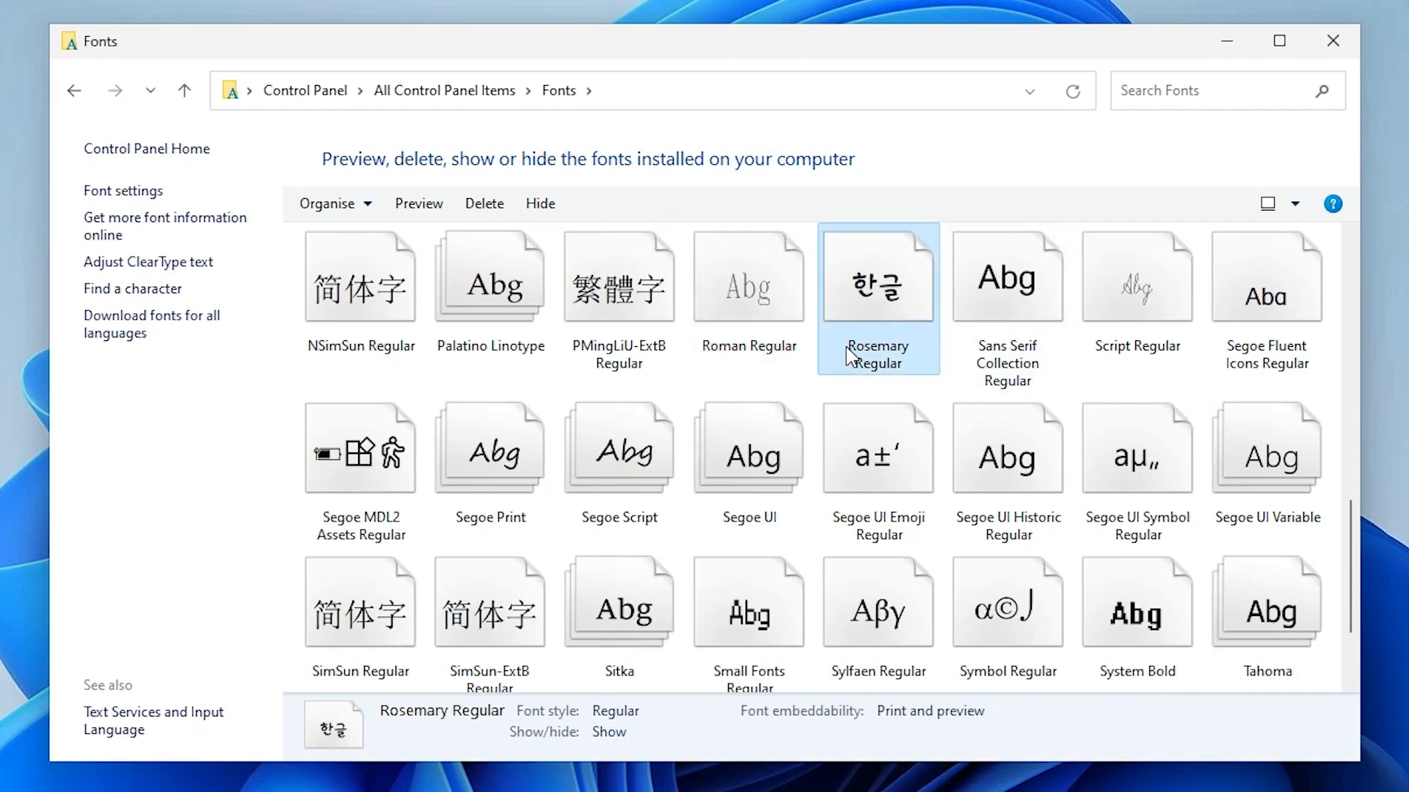
pyautogui.moveTo(895, 320)
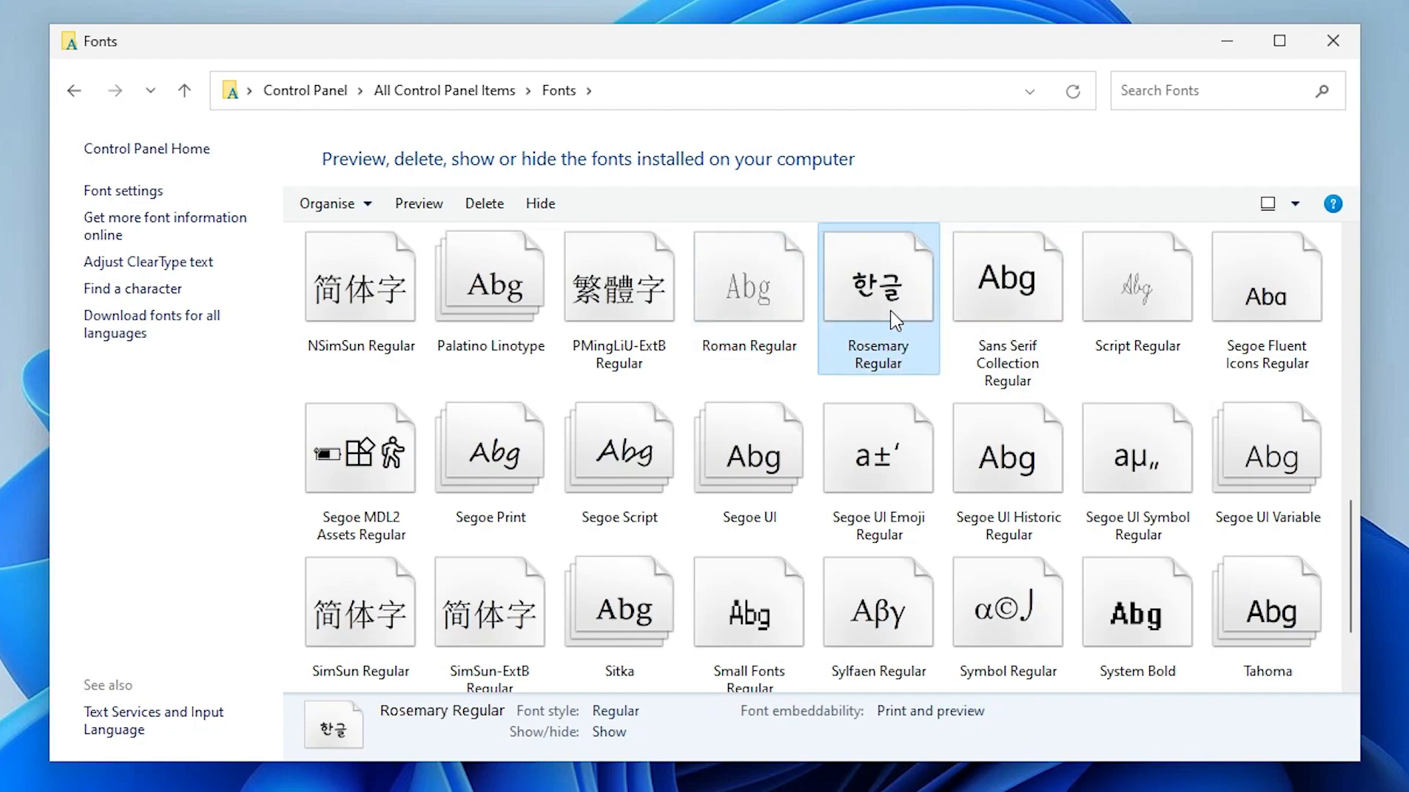
# - Preview Rosemary Regular in Windows Font Viewer with its sample text
pyautogui.doubleClick(877, 276)
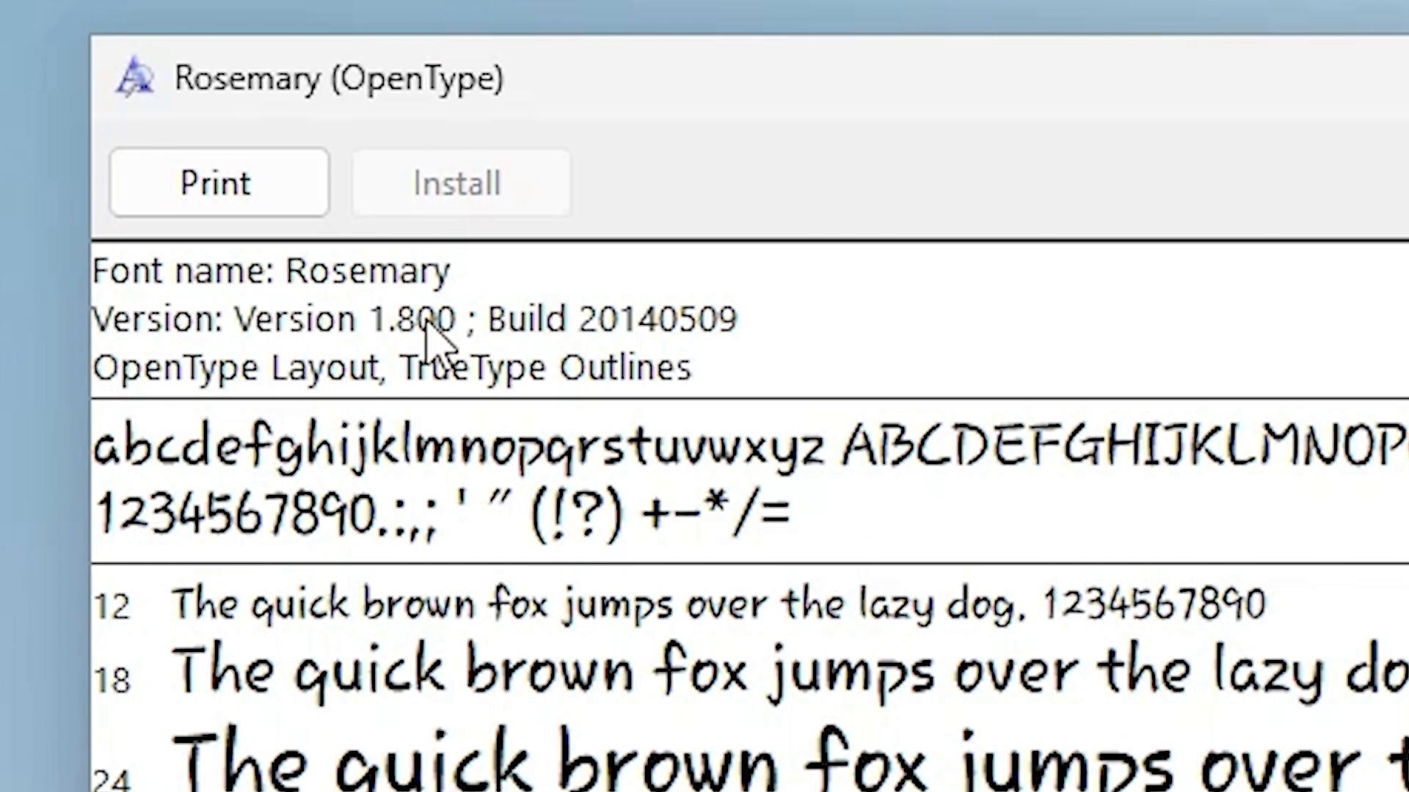
pyautogui.moveTo(301, 319)
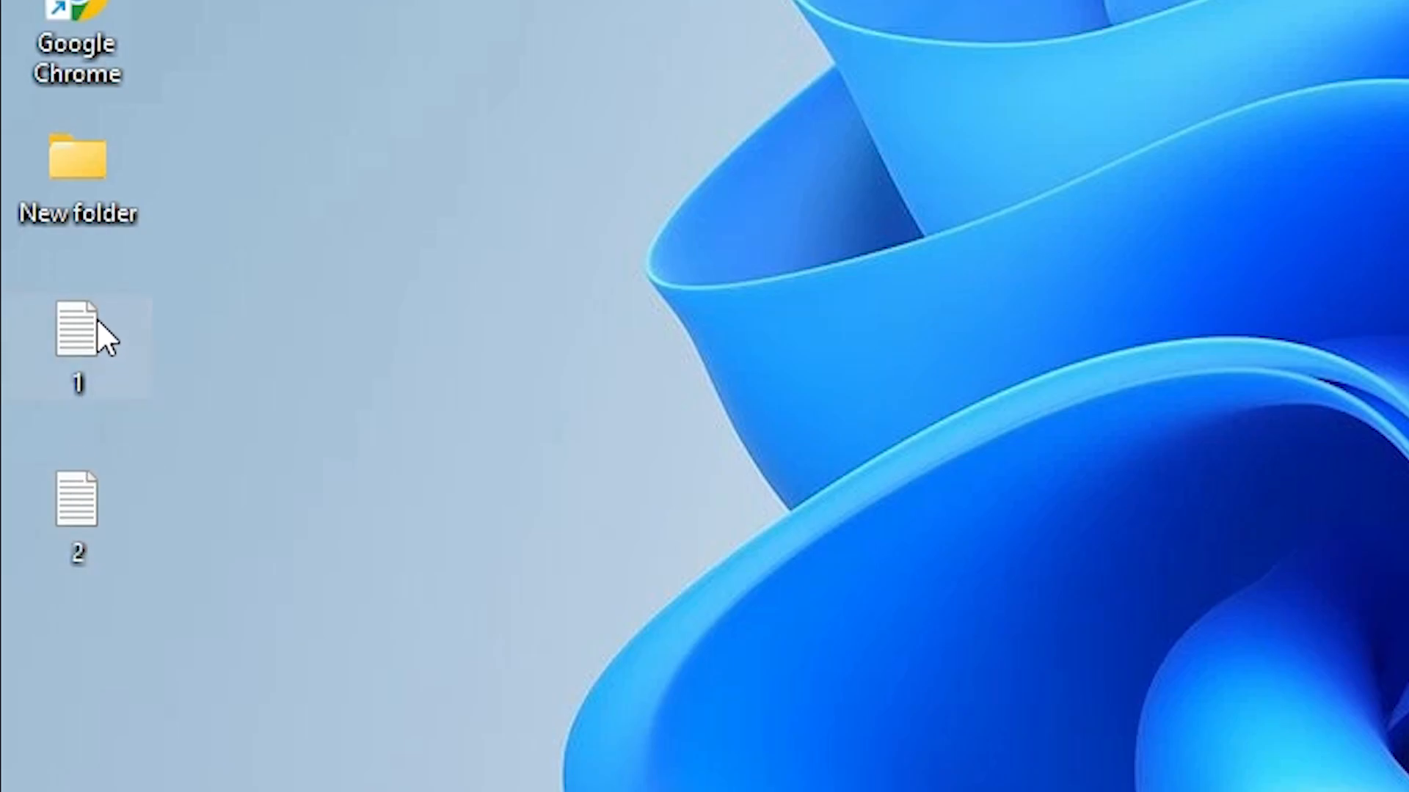
# - Load desktop file 1, the font-substitution registry script, into Notepad beside the preview
pyautogui.doubleClick(78, 327)
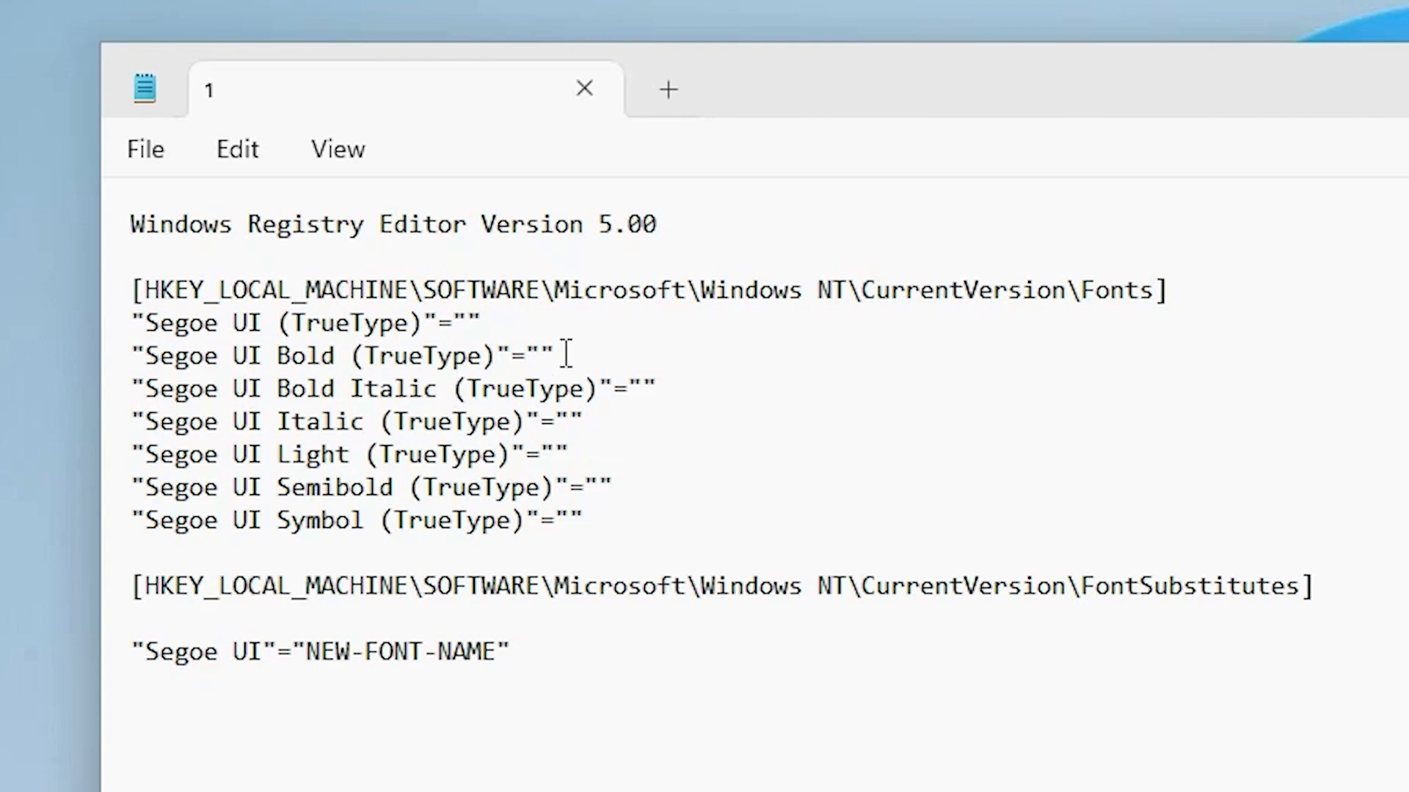
pyautogui.moveTo(637, 469)
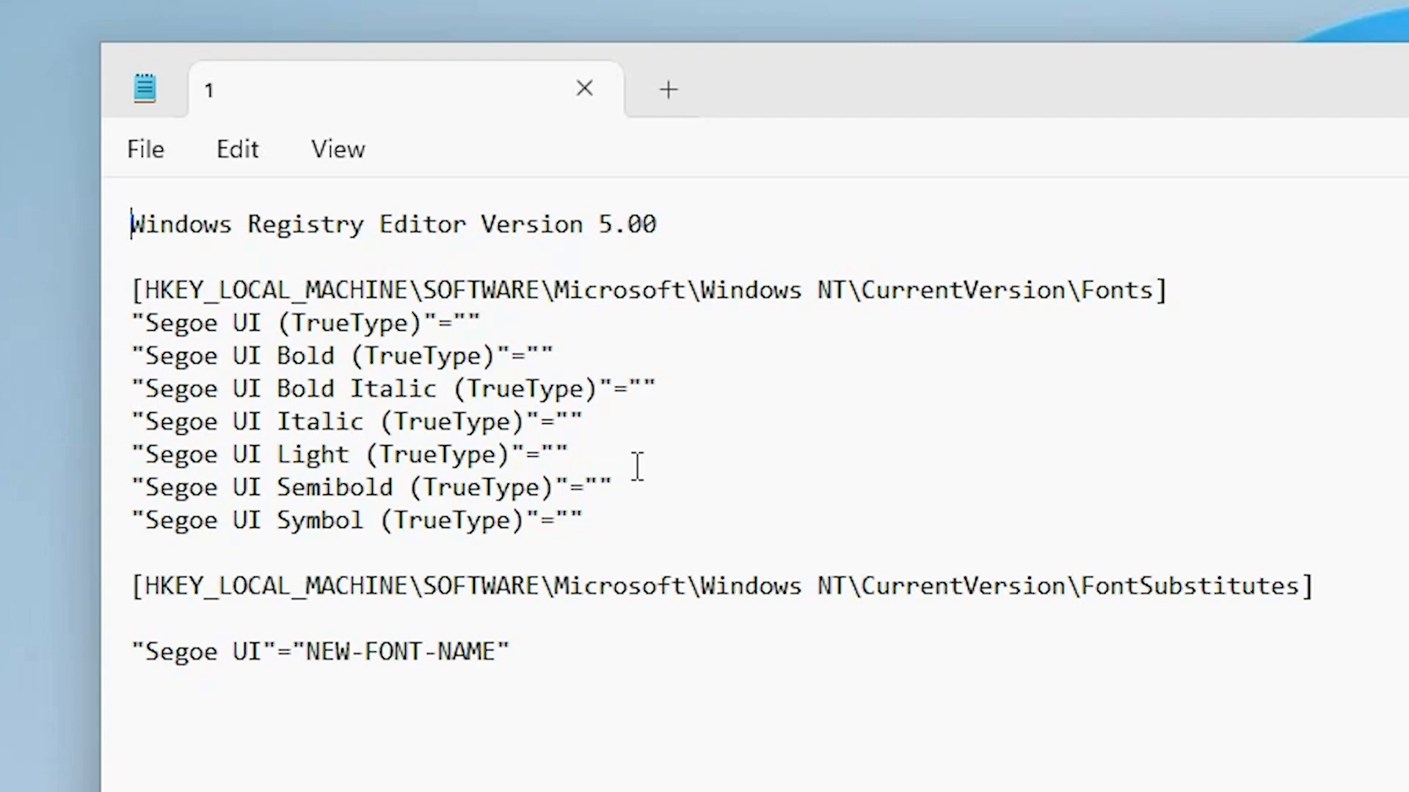
pyautogui.moveTo(292, 639)
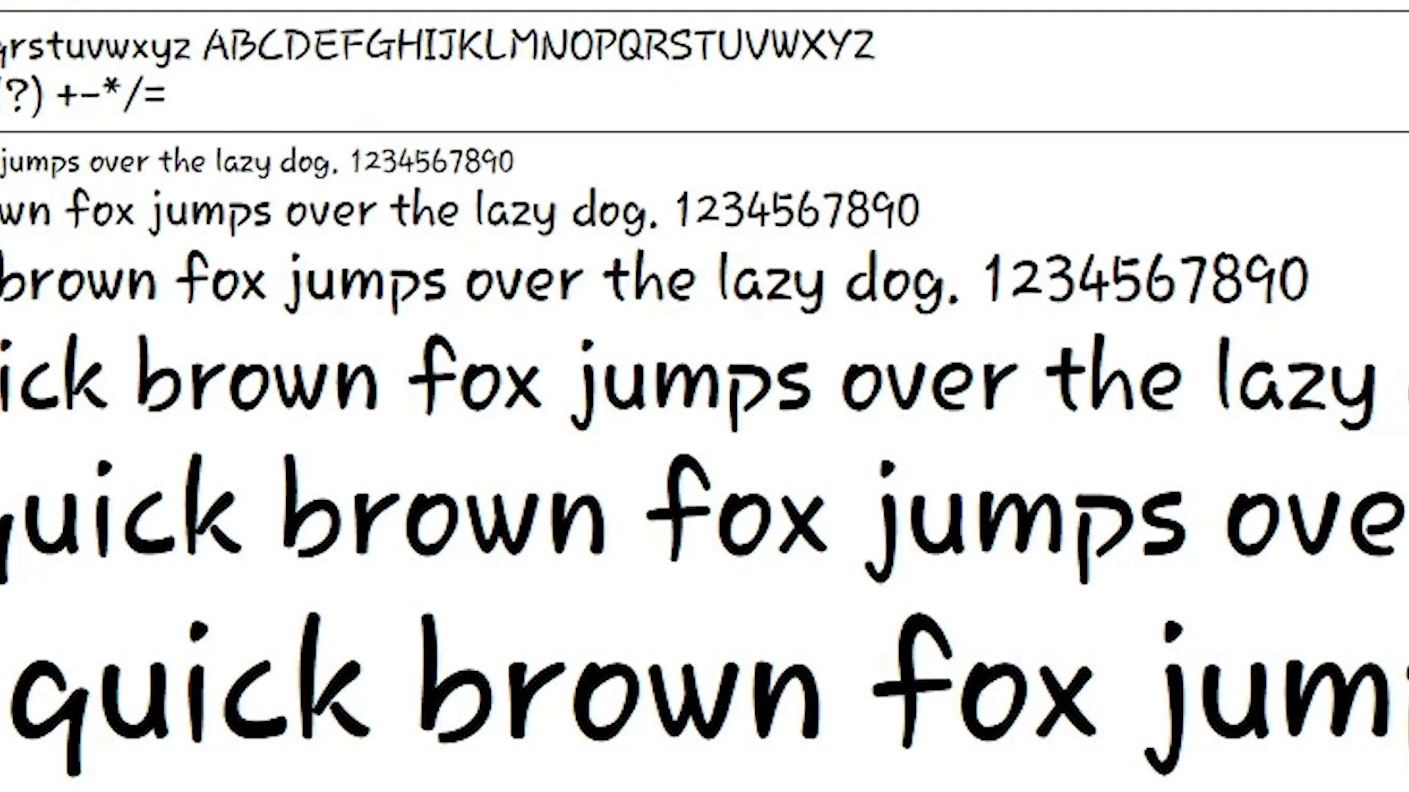
pyautogui.scroll(3)
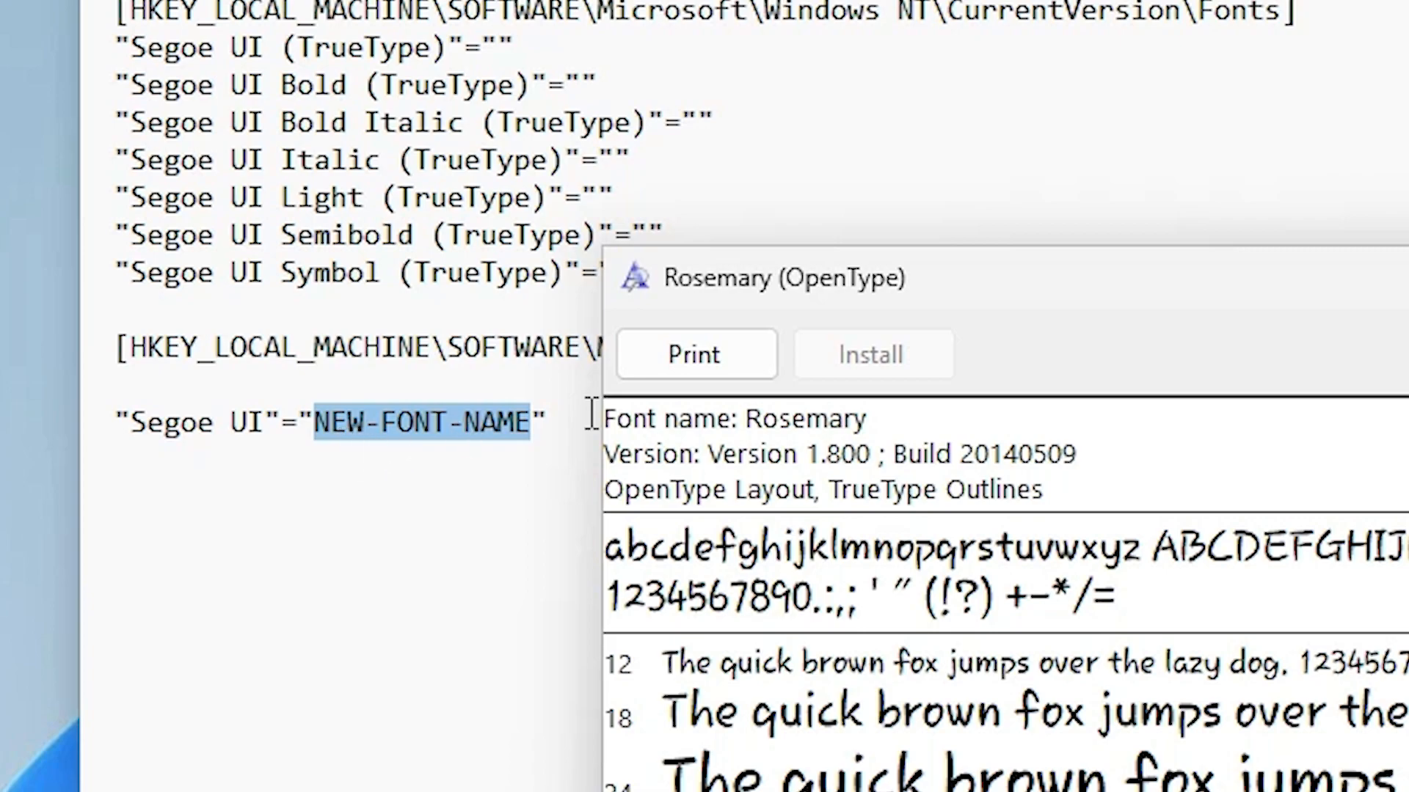
pyautogui.moveTo(778, 449)
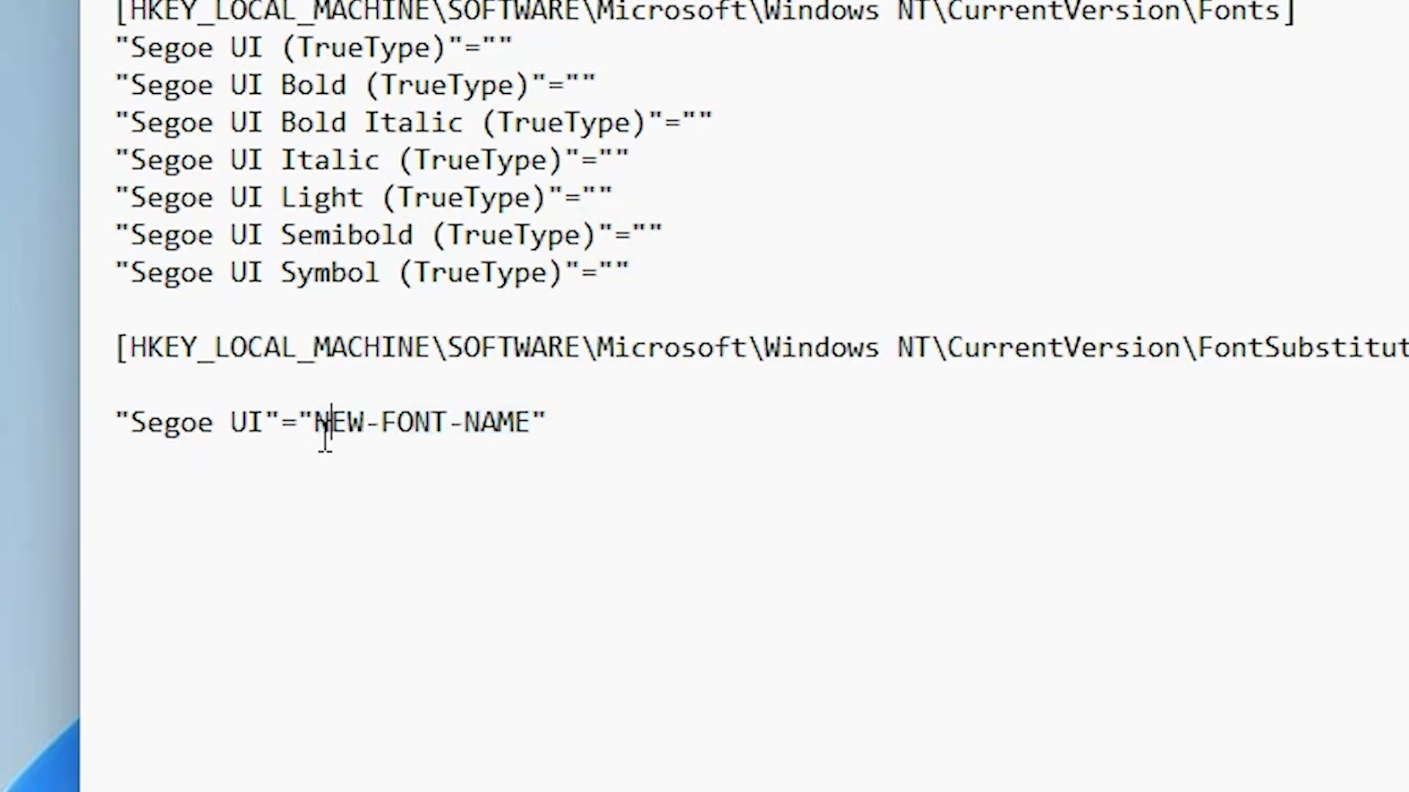
# - Replace the NEW-FONT-NAME placeholder with Rosemary in the Segoe UI substitute line
pyautogui.moveTo(314, 423); pyautogui.dragTo(529, 423)
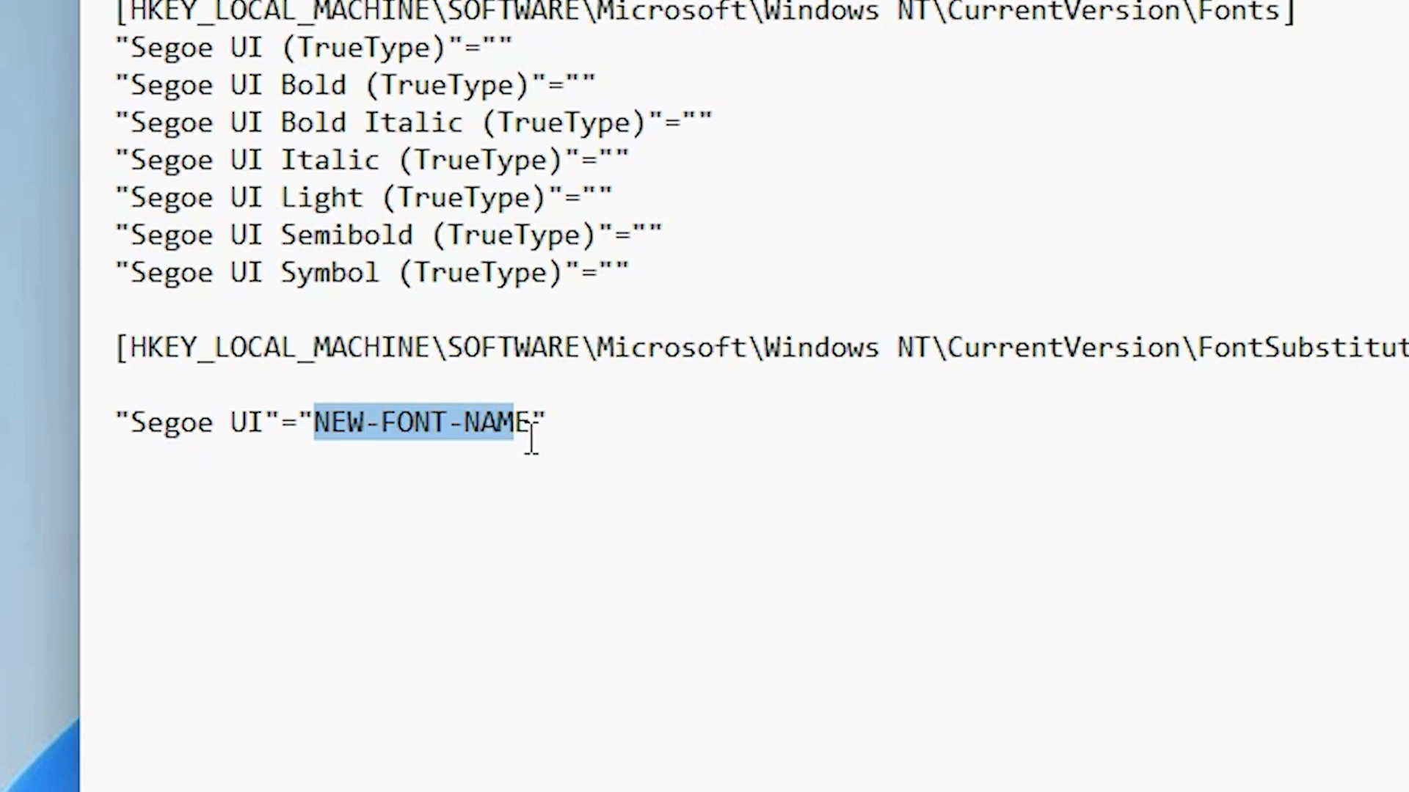
pyautogui.write('R')
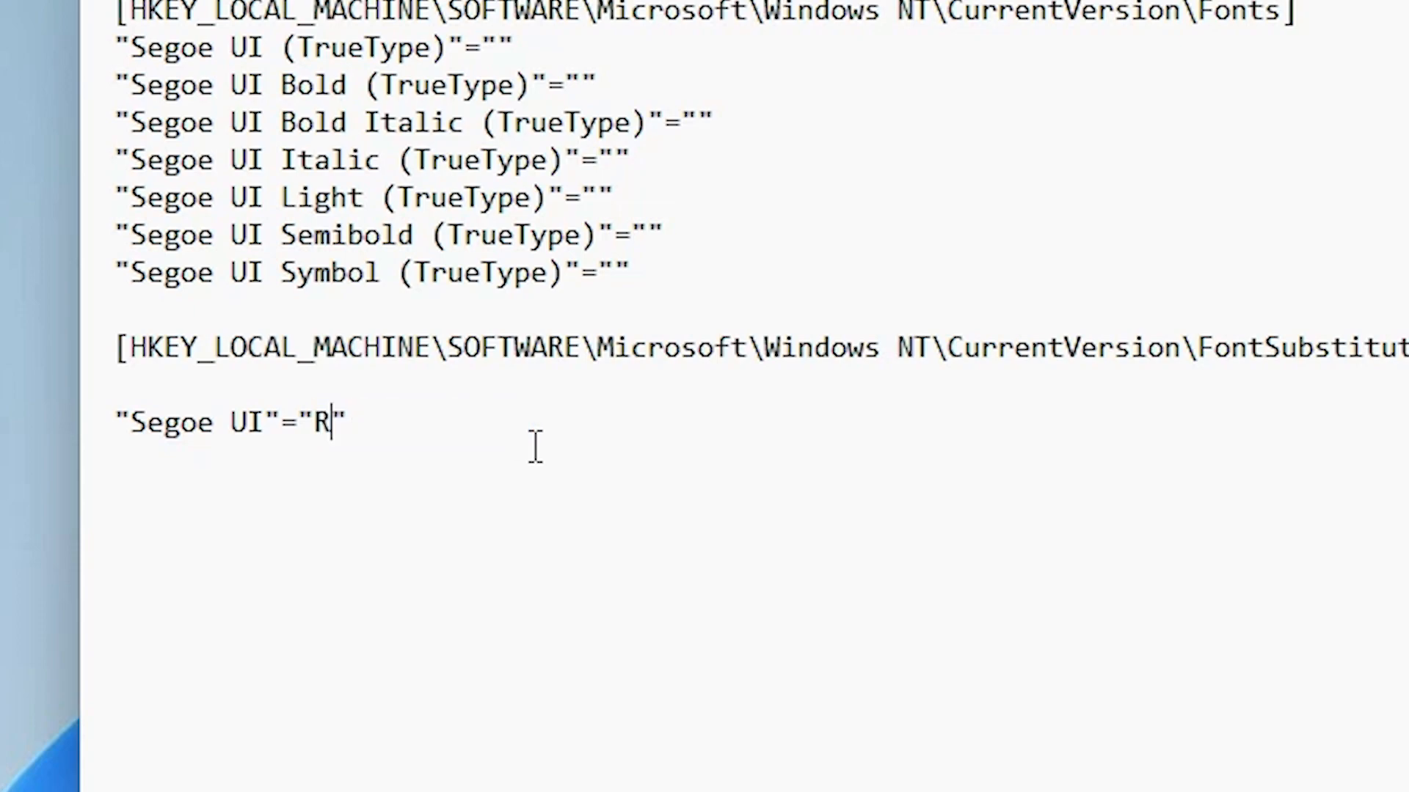
pyautogui.write('ose')
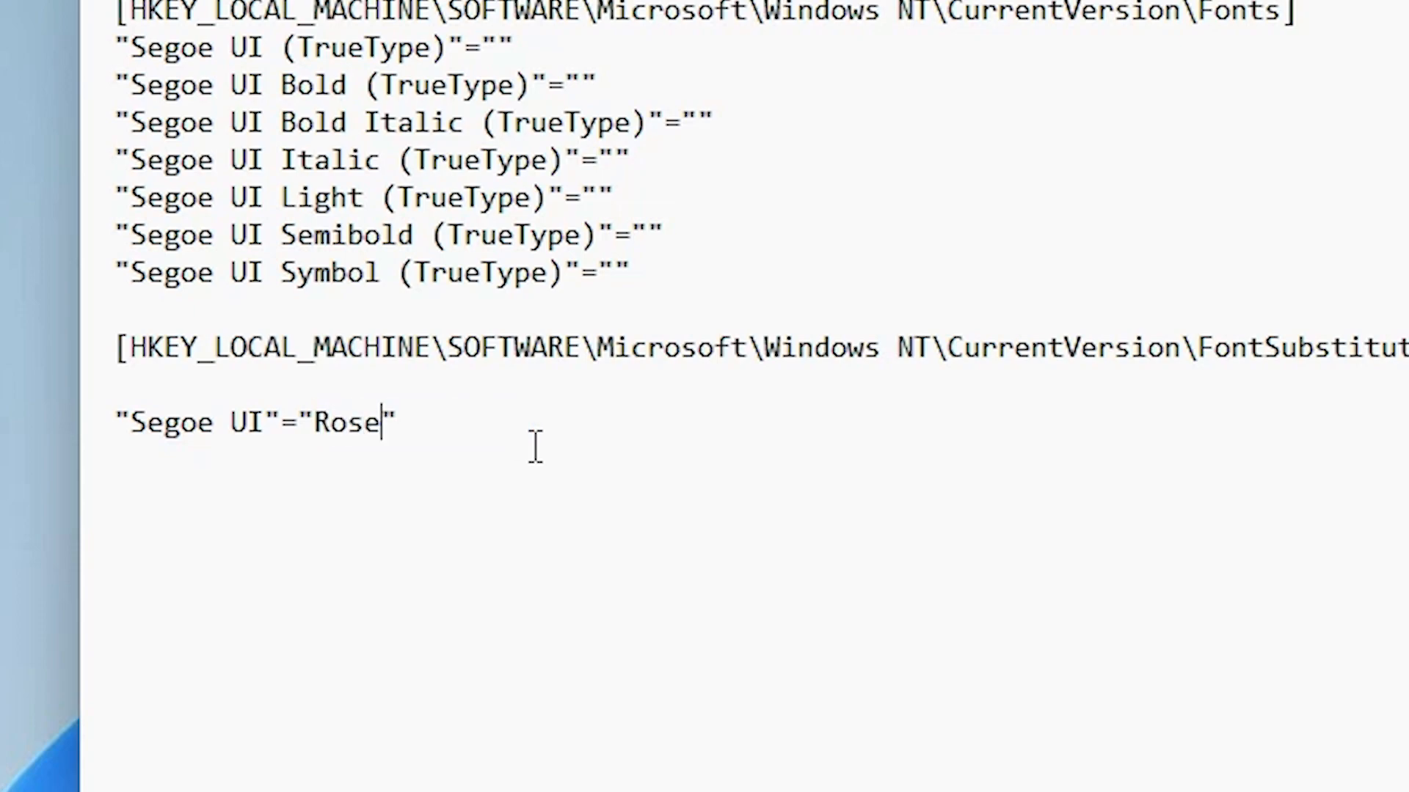
pyautogui.write('ma')
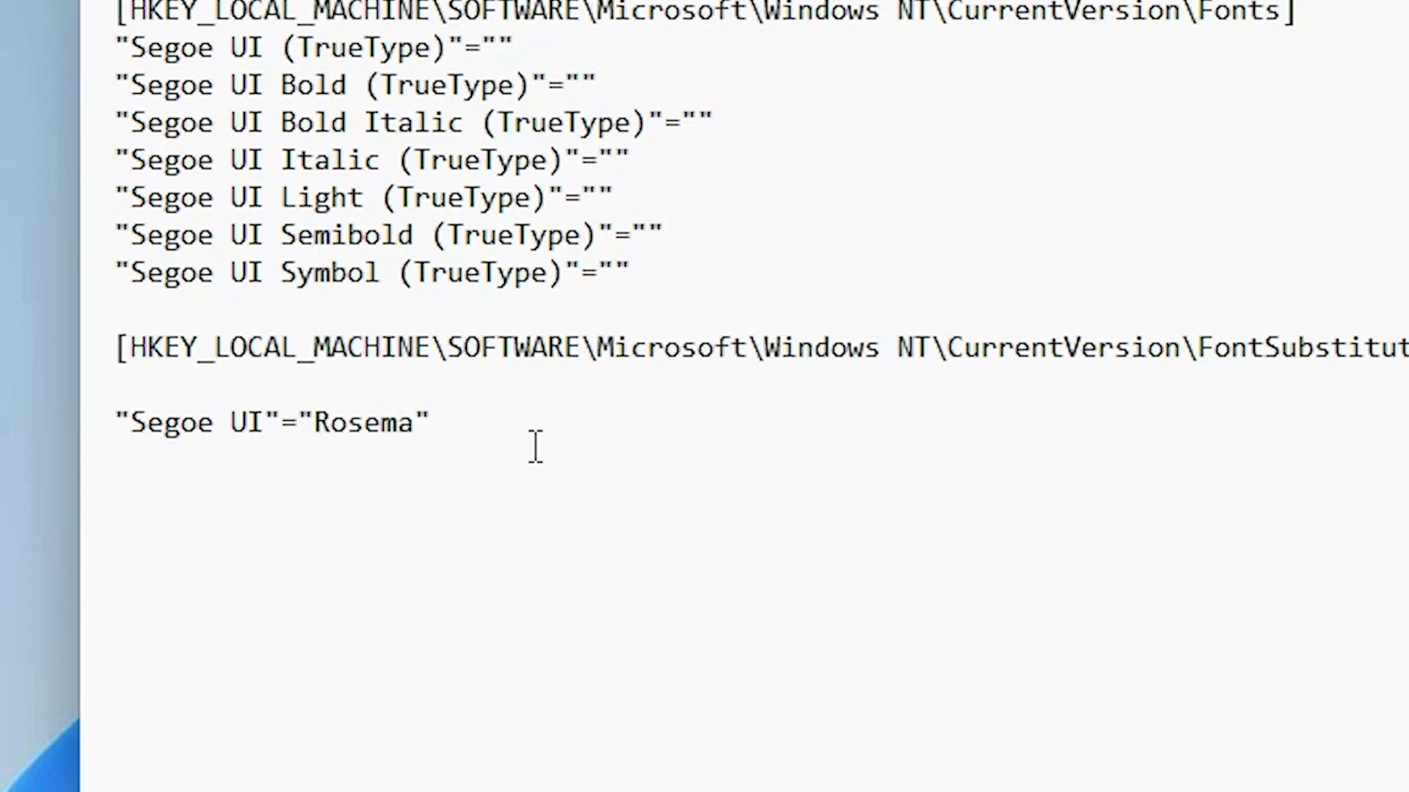
pyautogui.write('ry')
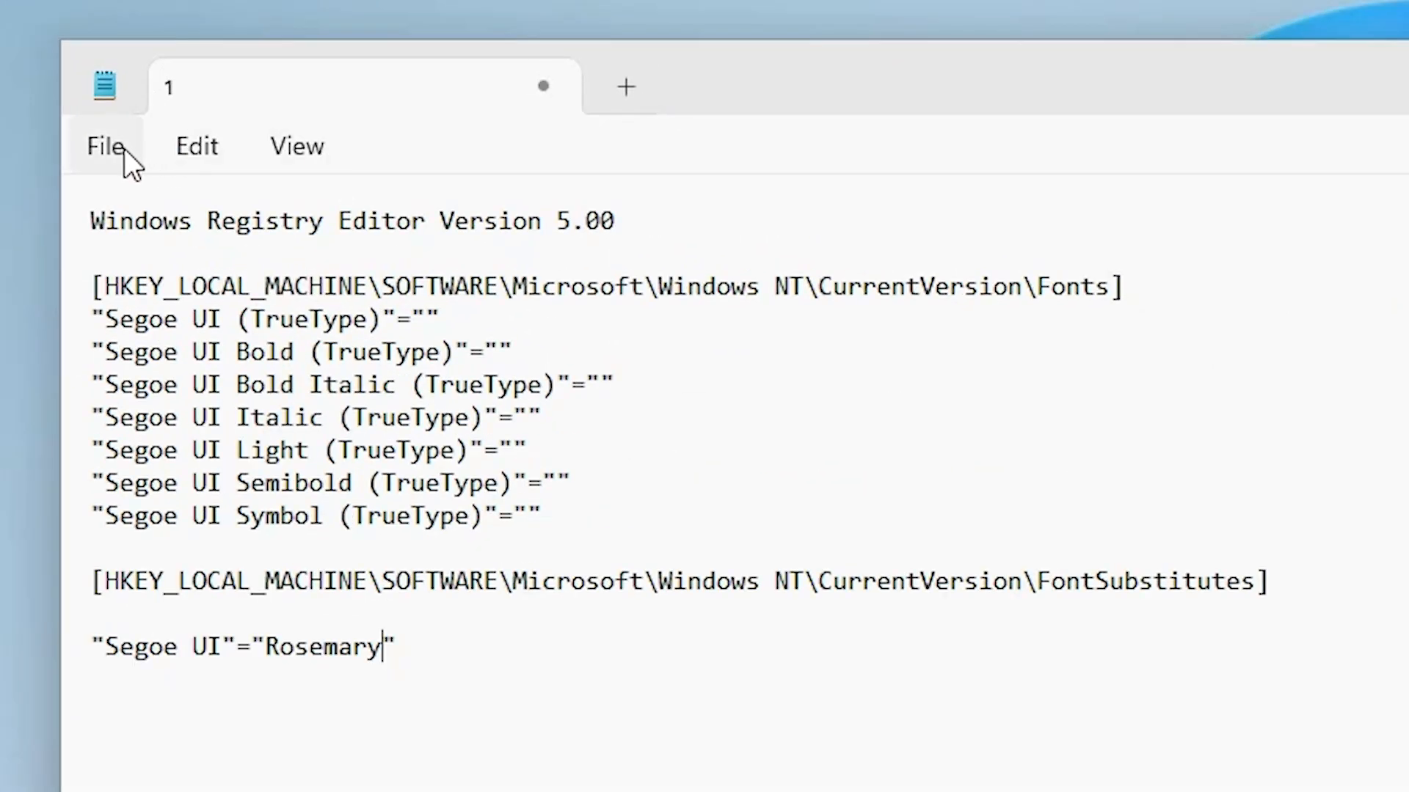
# - Start Save As to the Desktop with the file name Rosemary.reg
pyautogui.click(104, 147)
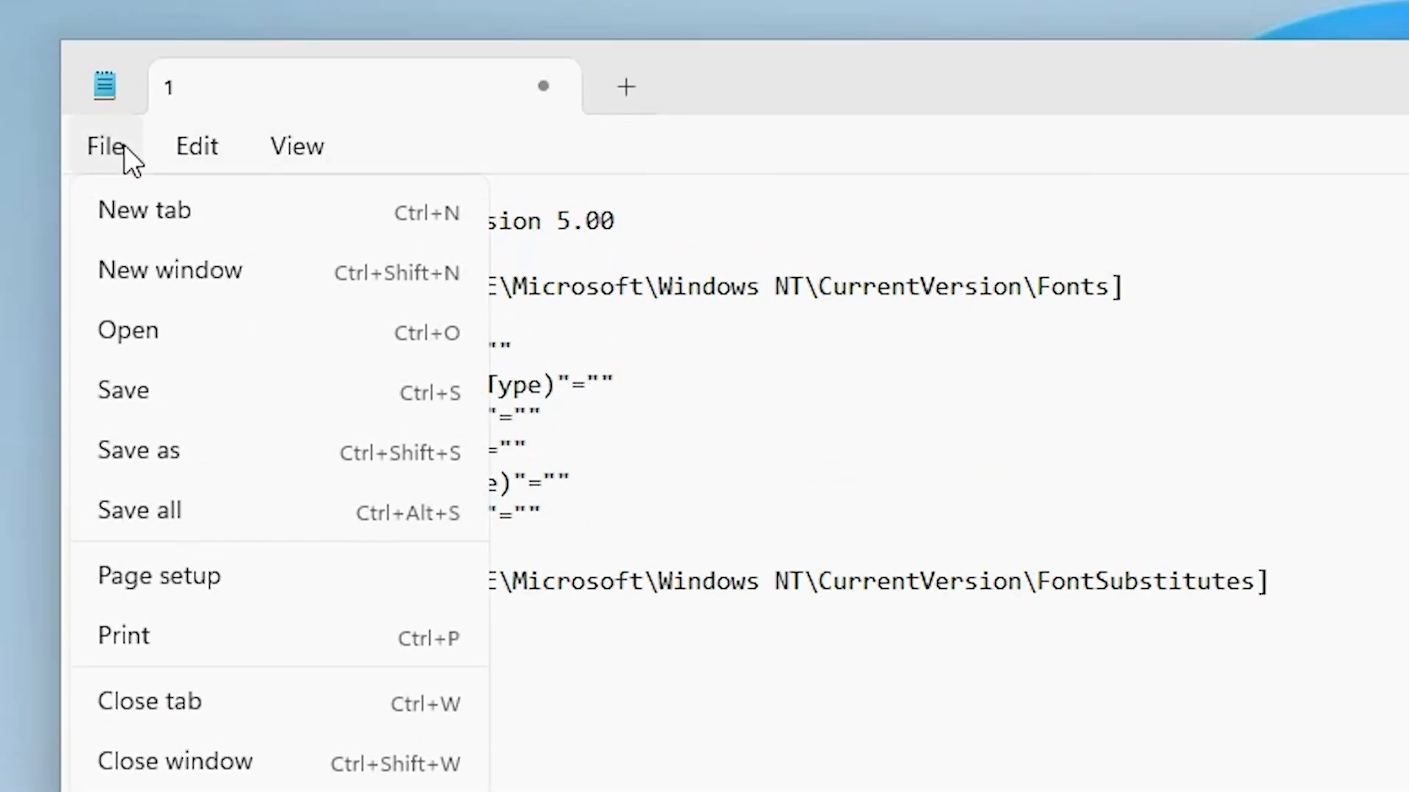
pyautogui.click(138, 451)
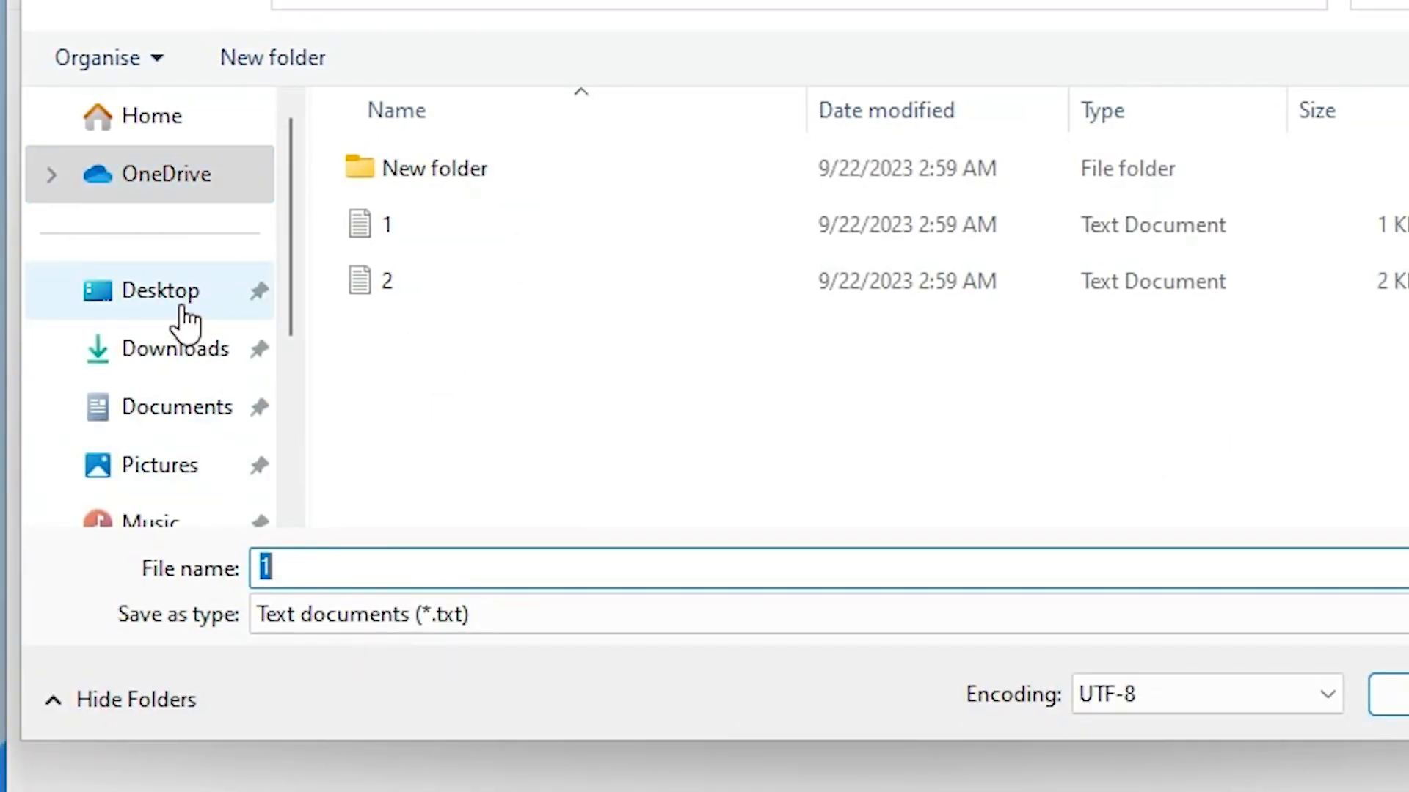
pyautogui.click(160, 291)
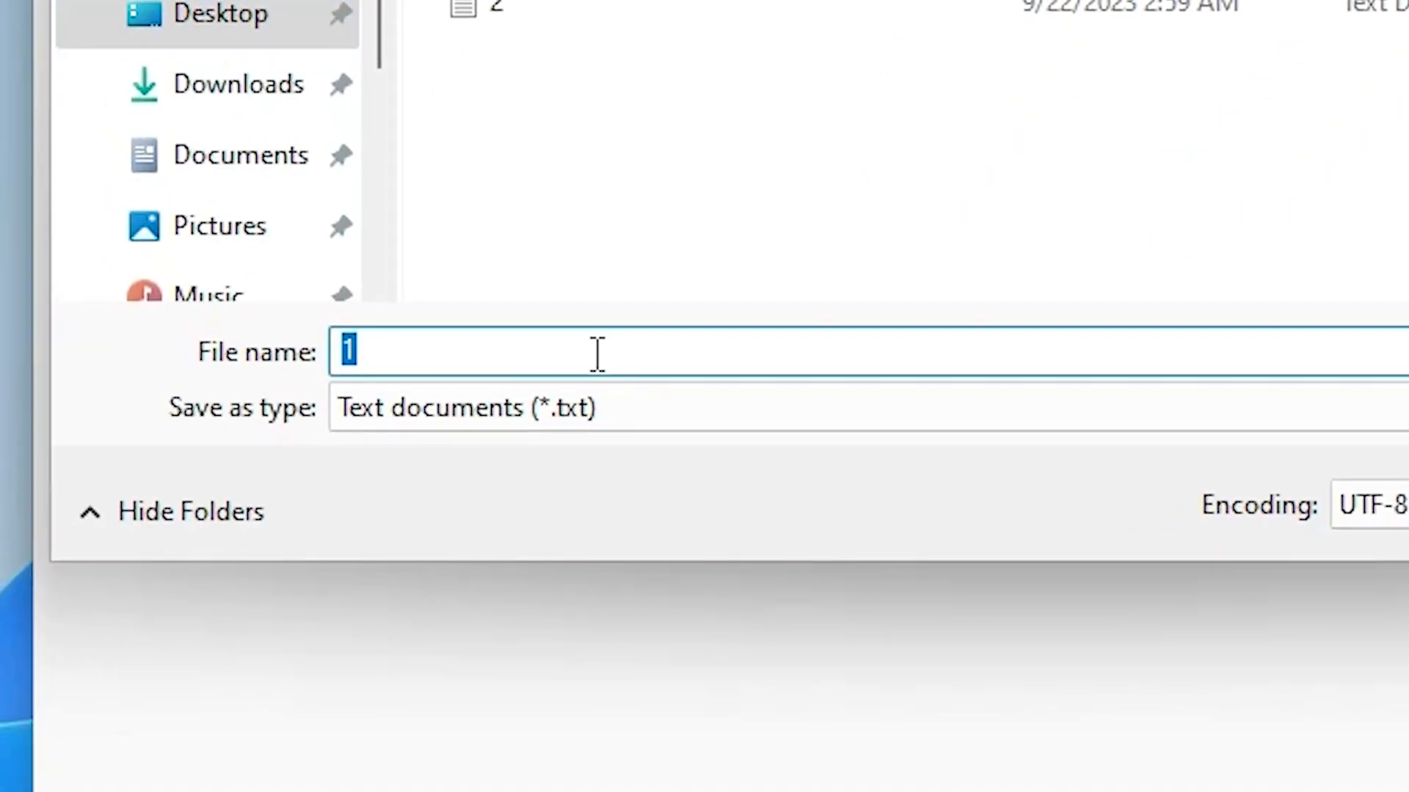
pyautogui.write('Rose')
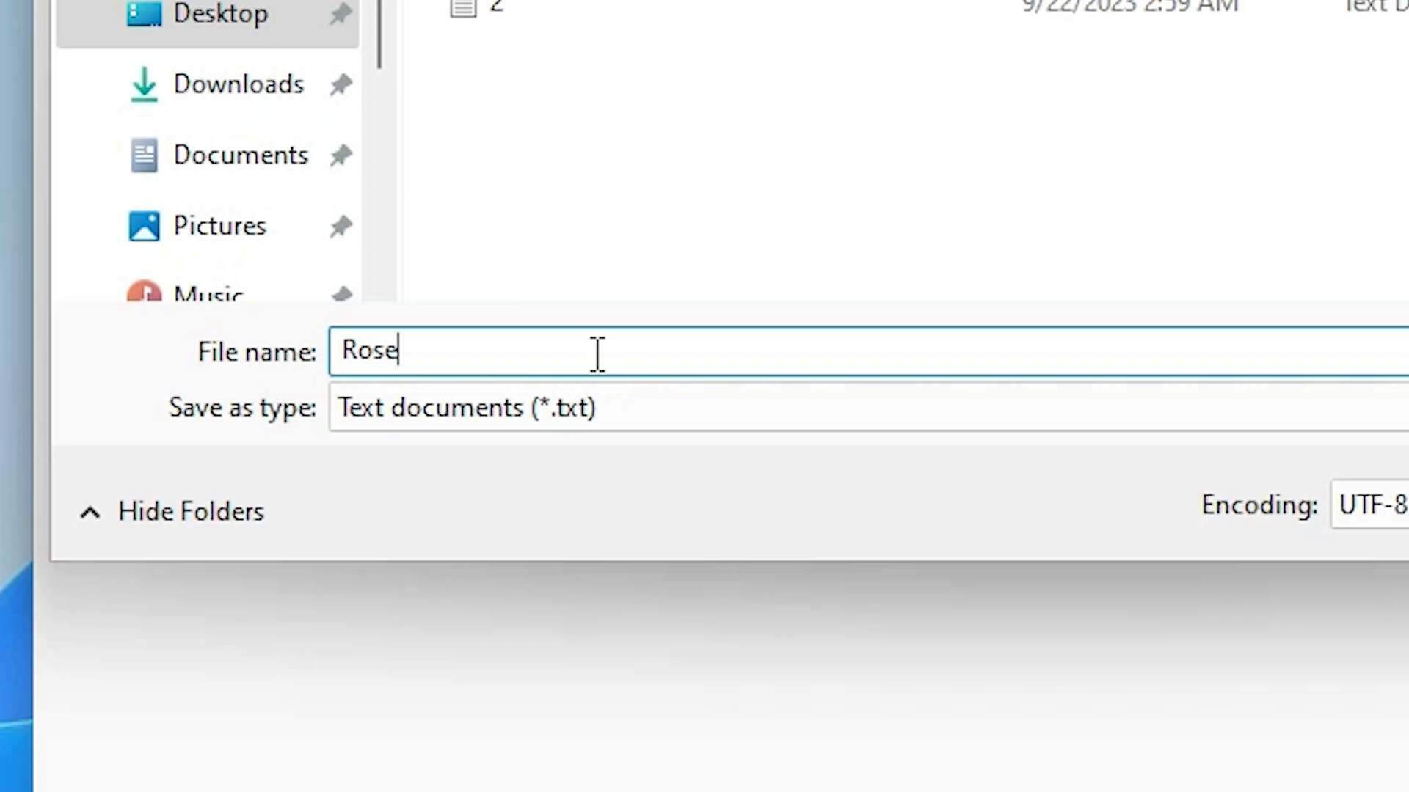
pyautogui.write('mary')
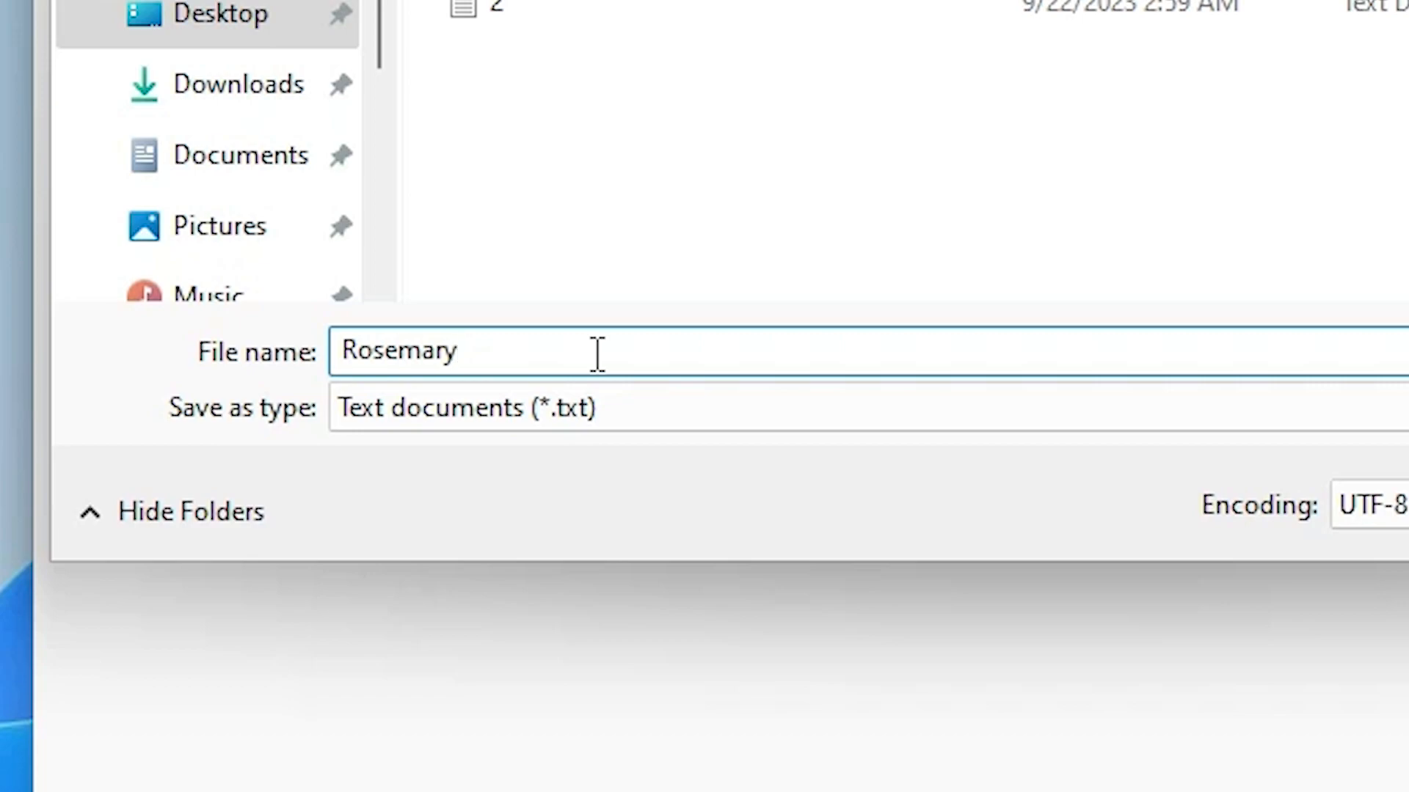
pyautogui.write('.re')
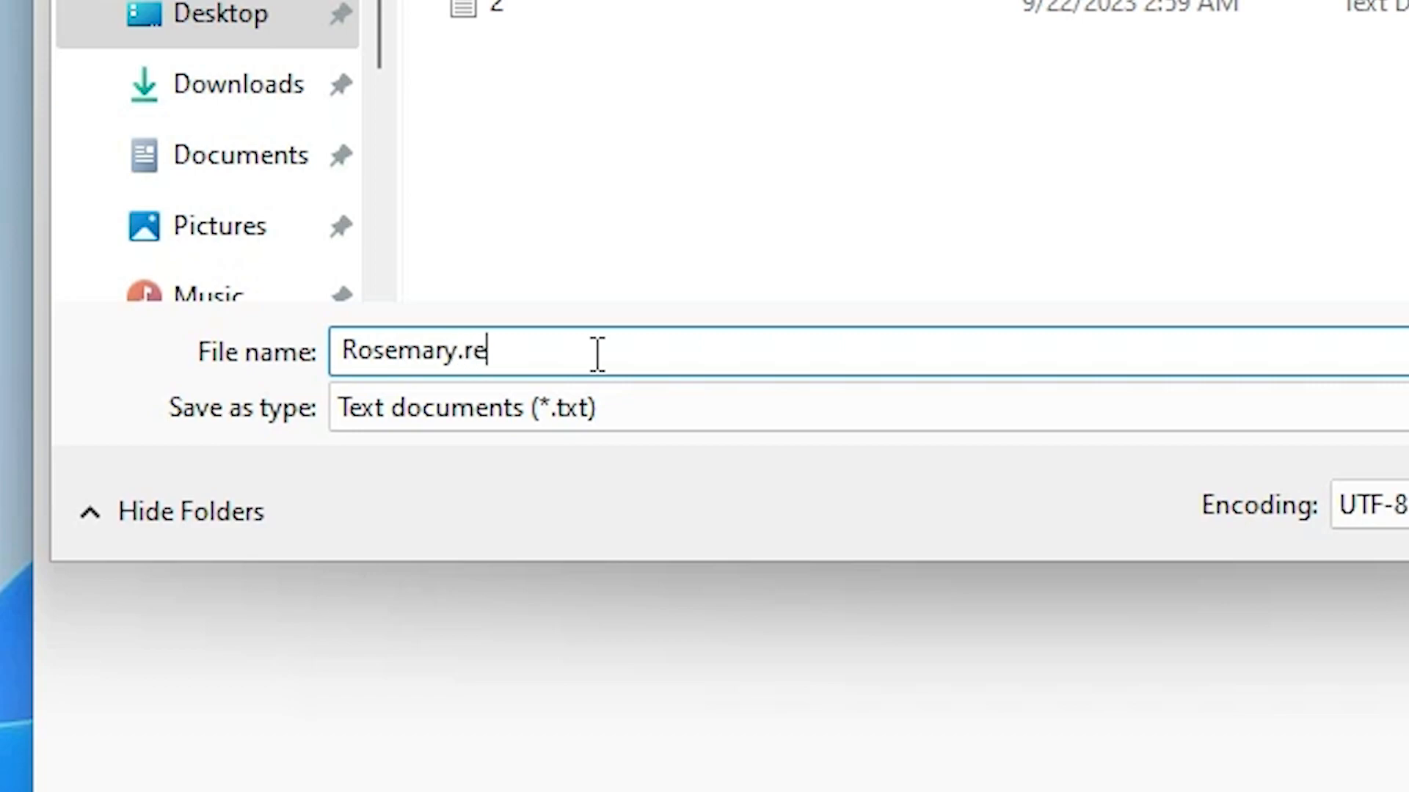
pyautogui.write('g')
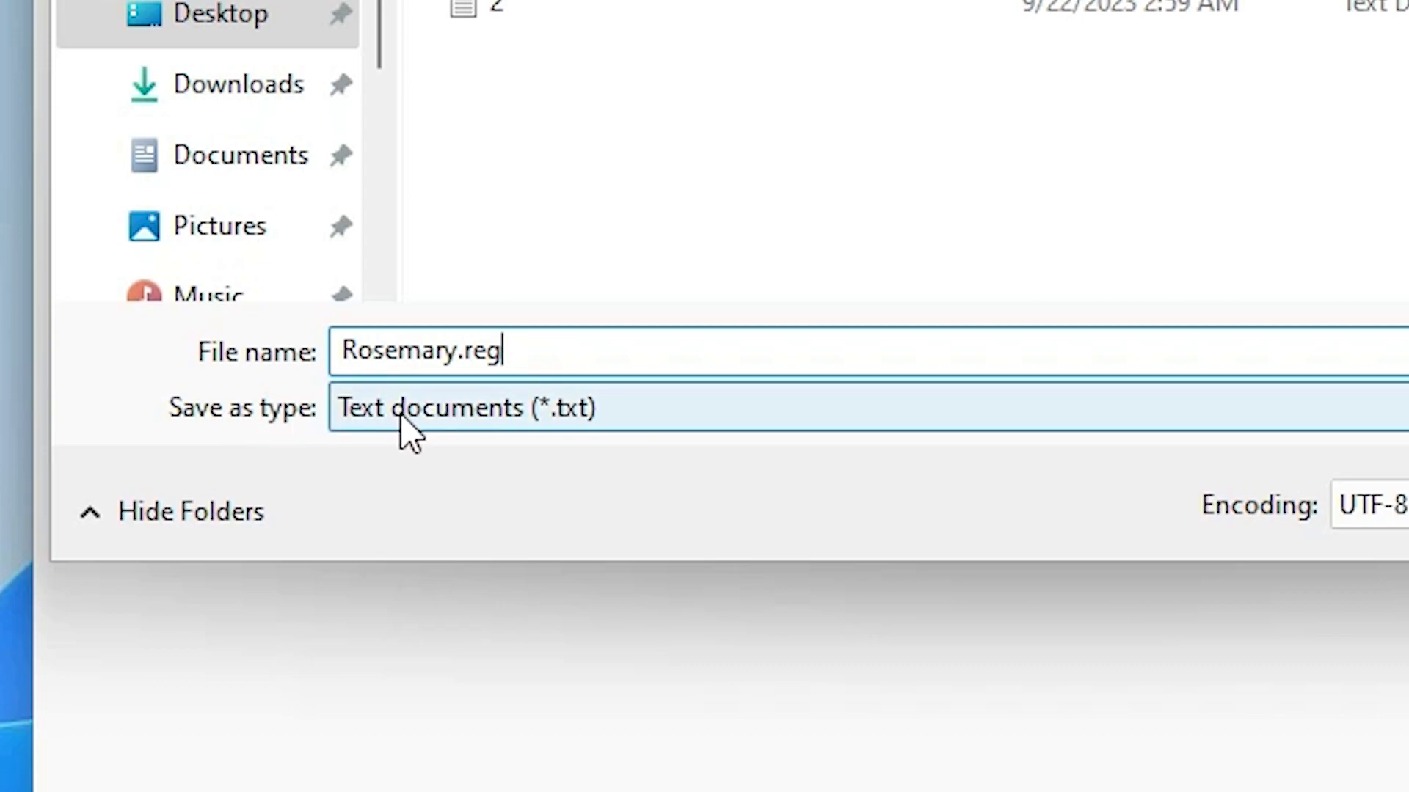
# - Set Save as type to All files and save Rosemary.reg to the desktop
pyautogui.click(458, 406)
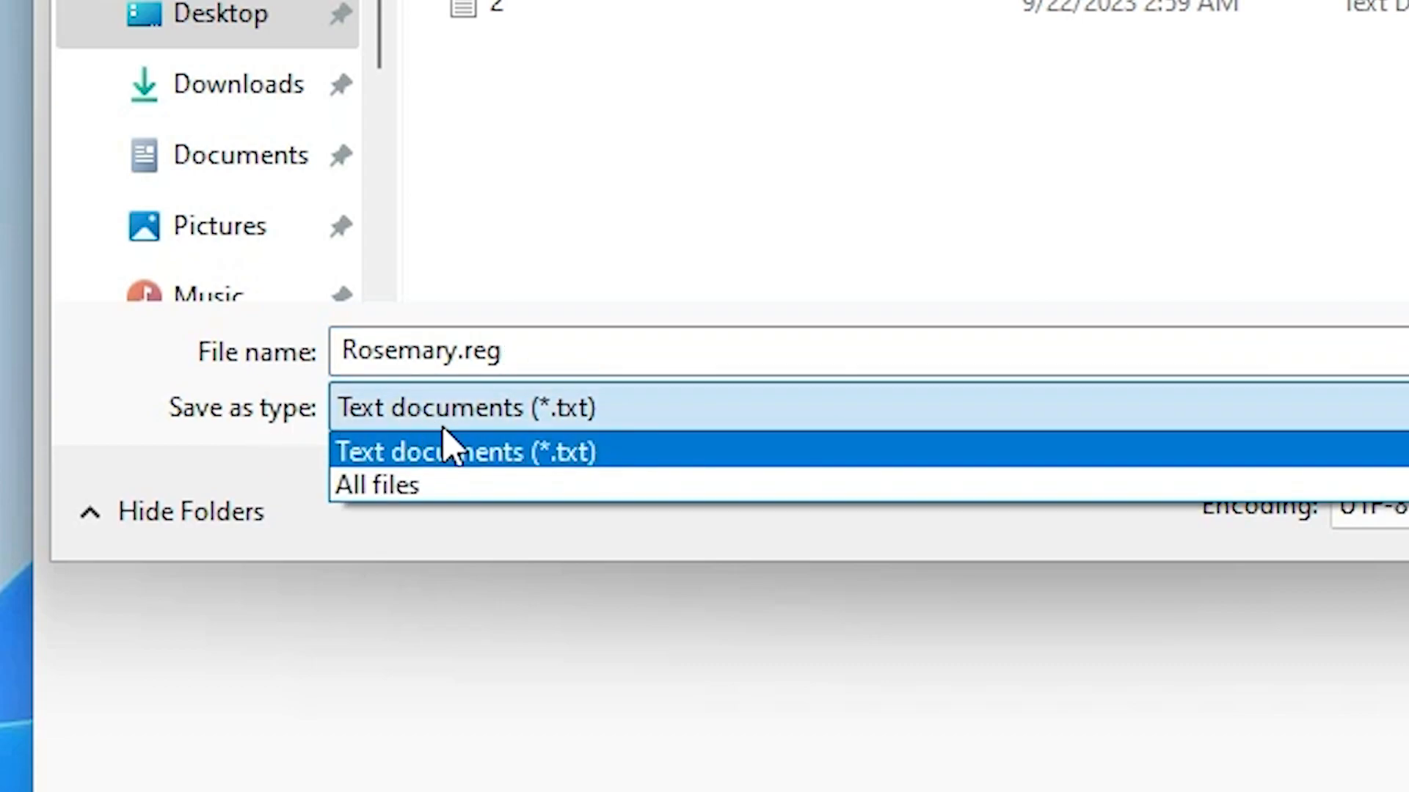
pyautogui.click(377, 484)
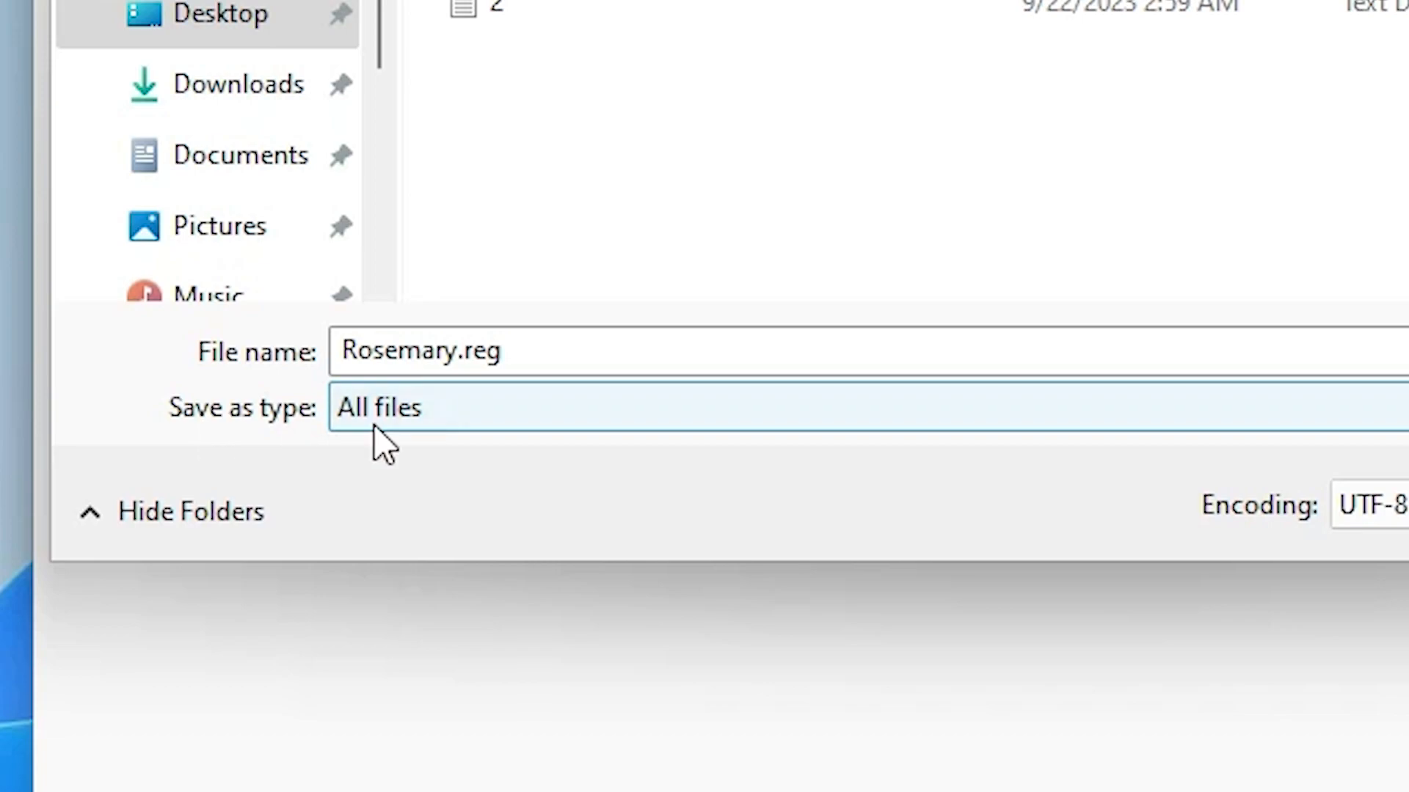
pyautogui.click(504, 351)
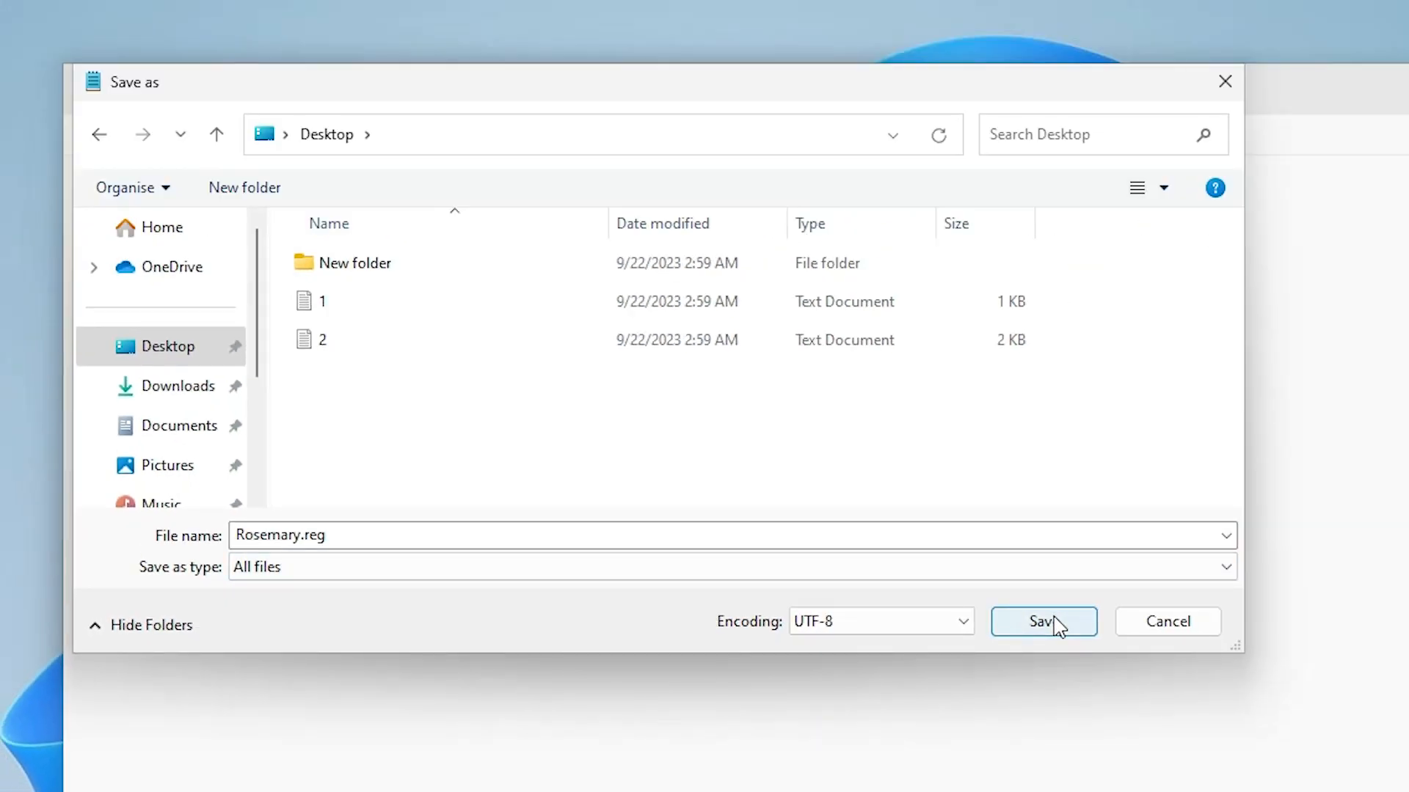
pyautogui.click(1042, 621)
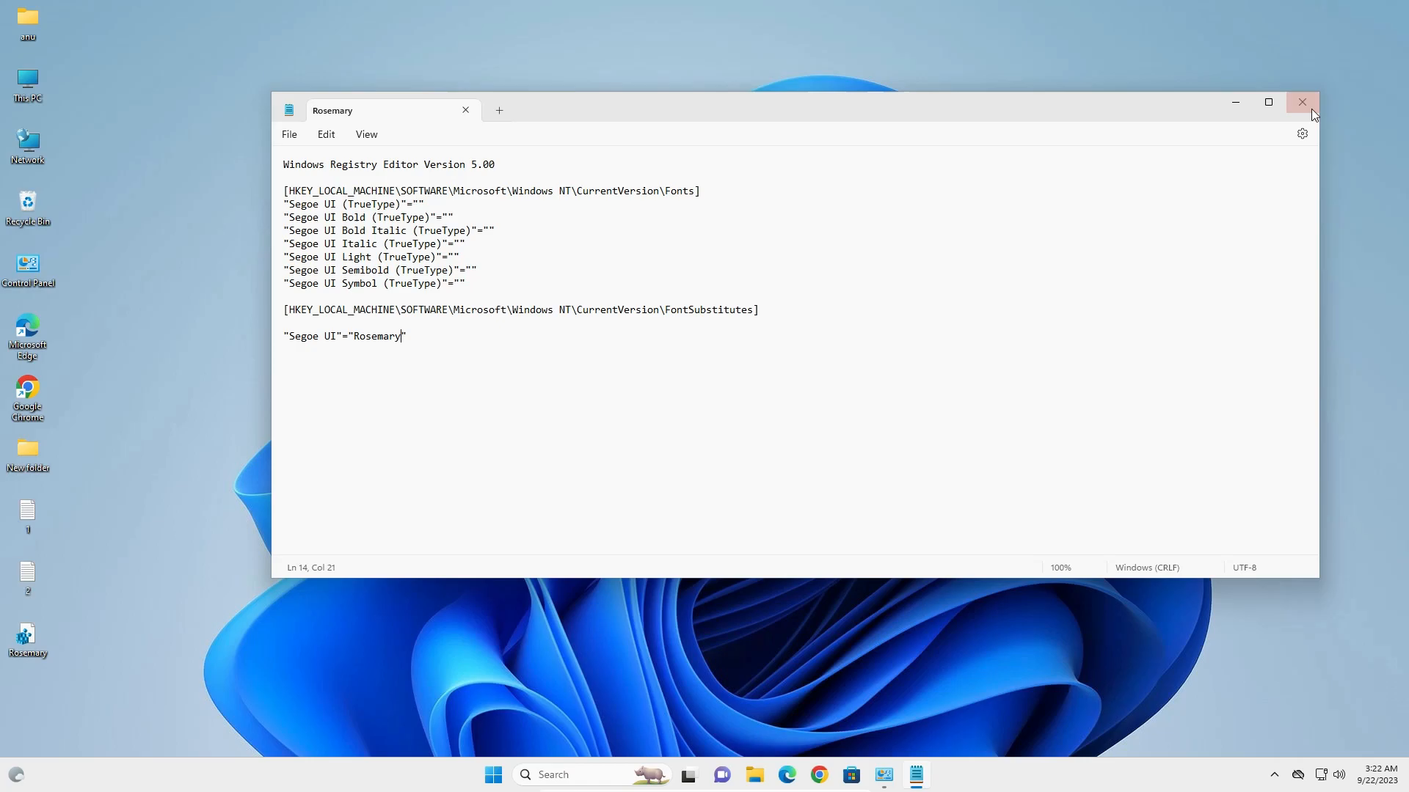
# - Close Notepad and merge Rosemary.reg into the registry, confirming the warning and success message
pyautogui.click(1302, 101)
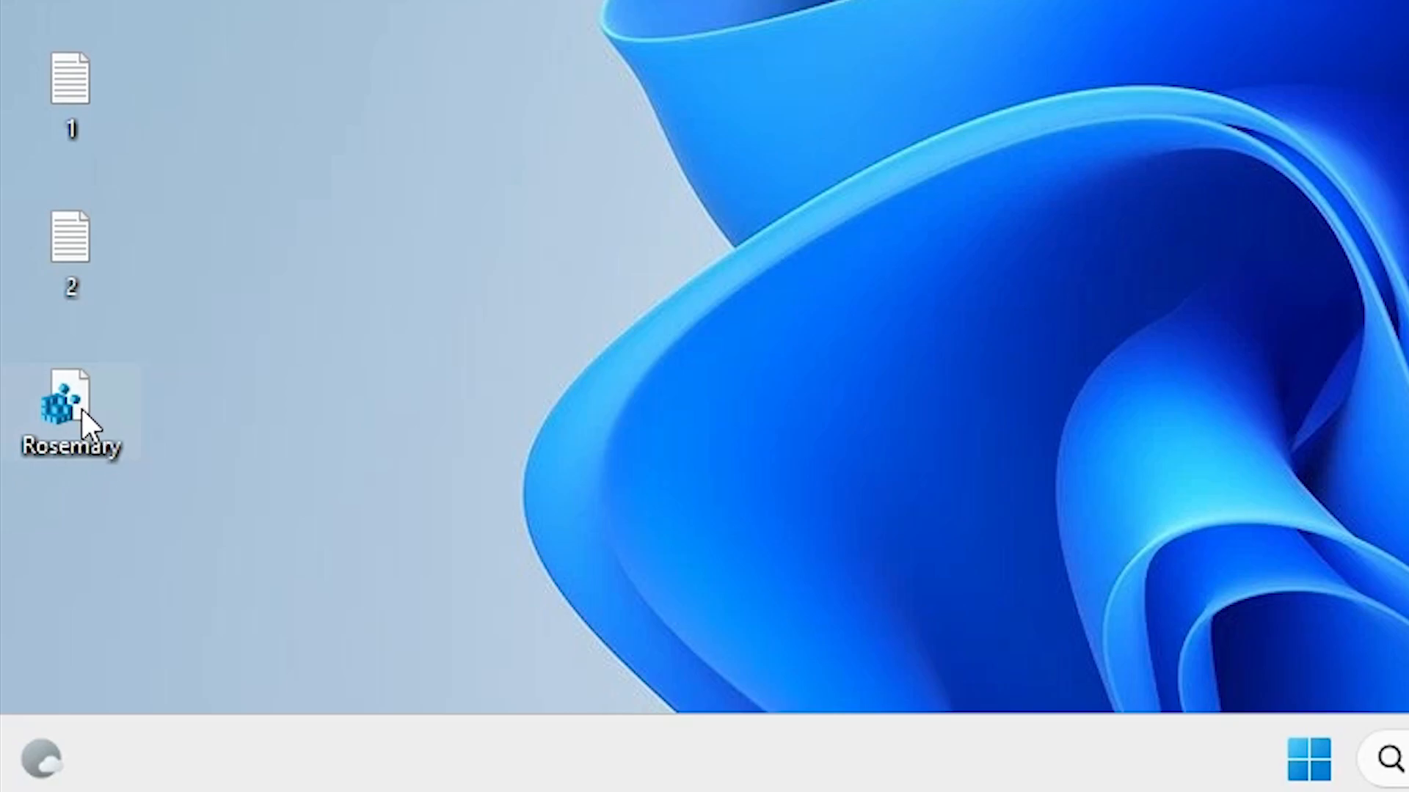
pyautogui.doubleClick(71, 413)
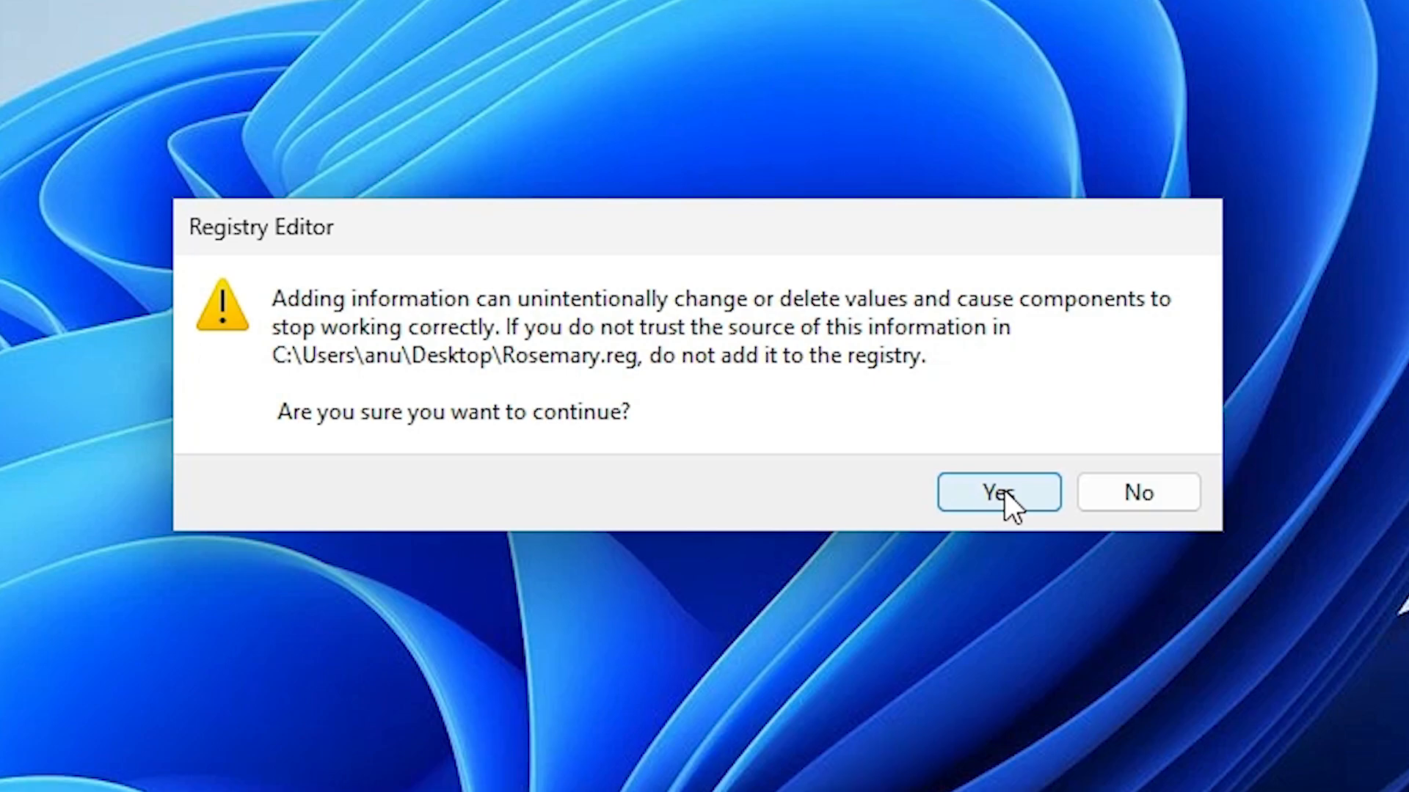
pyautogui.click(998, 491)
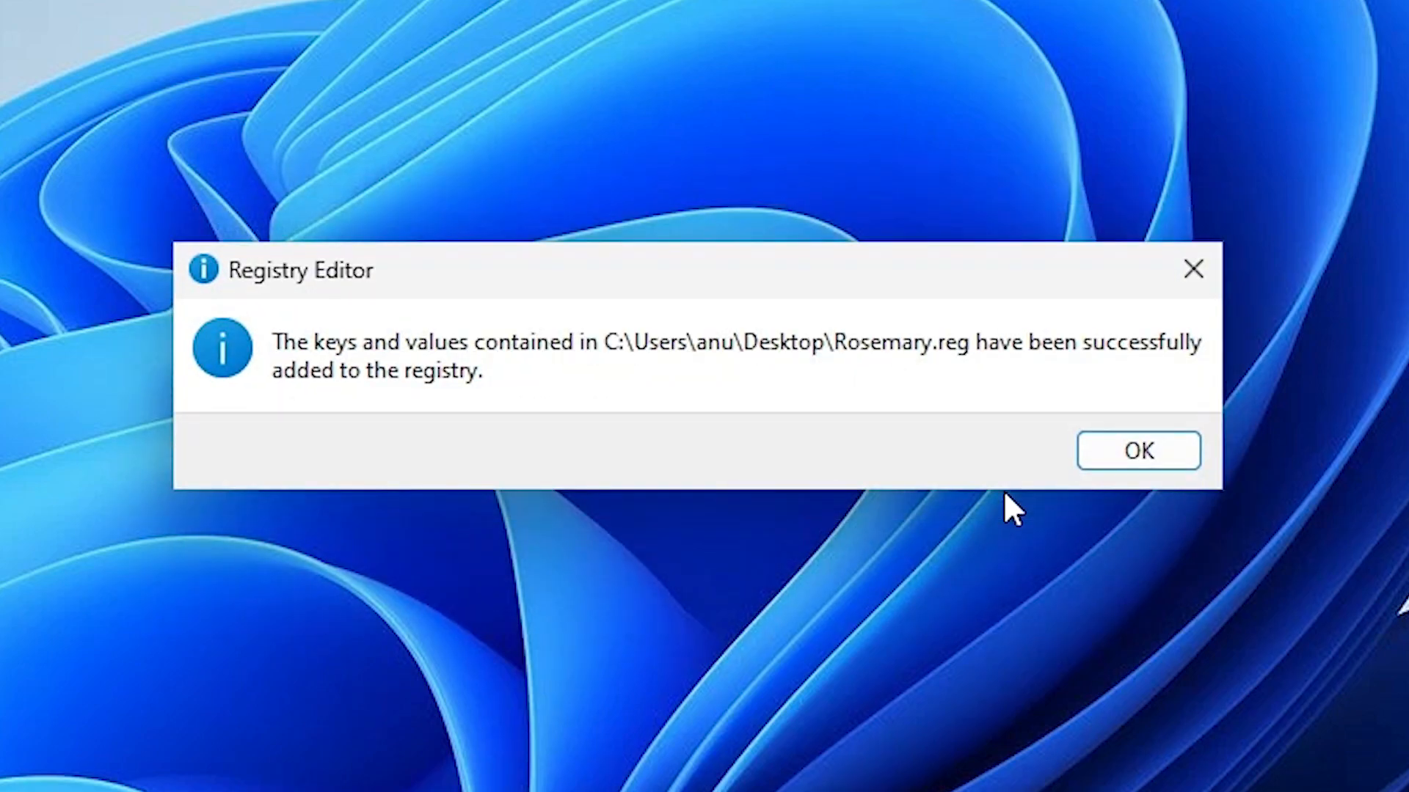
pyautogui.click(1137, 450)
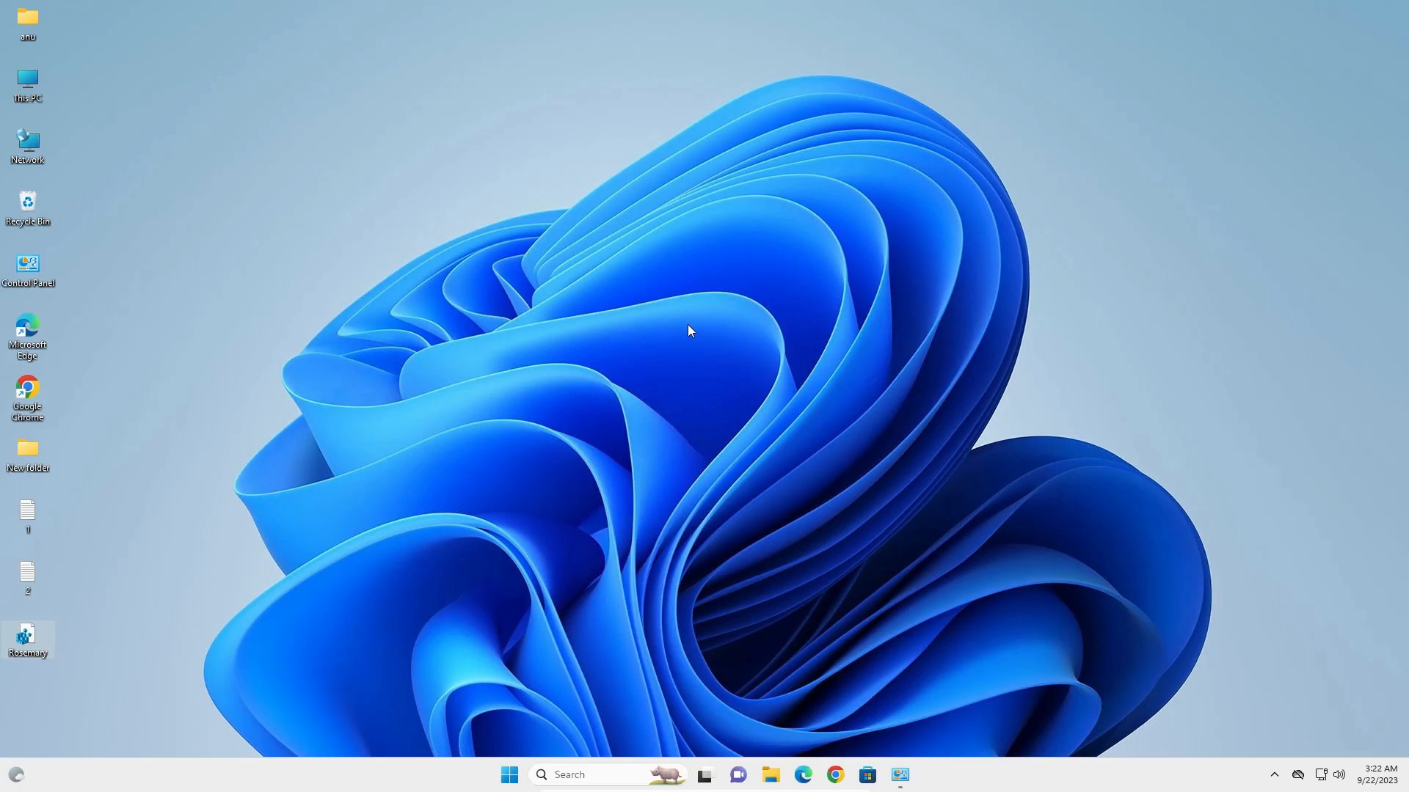
# - Check the Start menu and browse This PC to see labels rendered in Rosemary
pyautogui.click(510, 775)
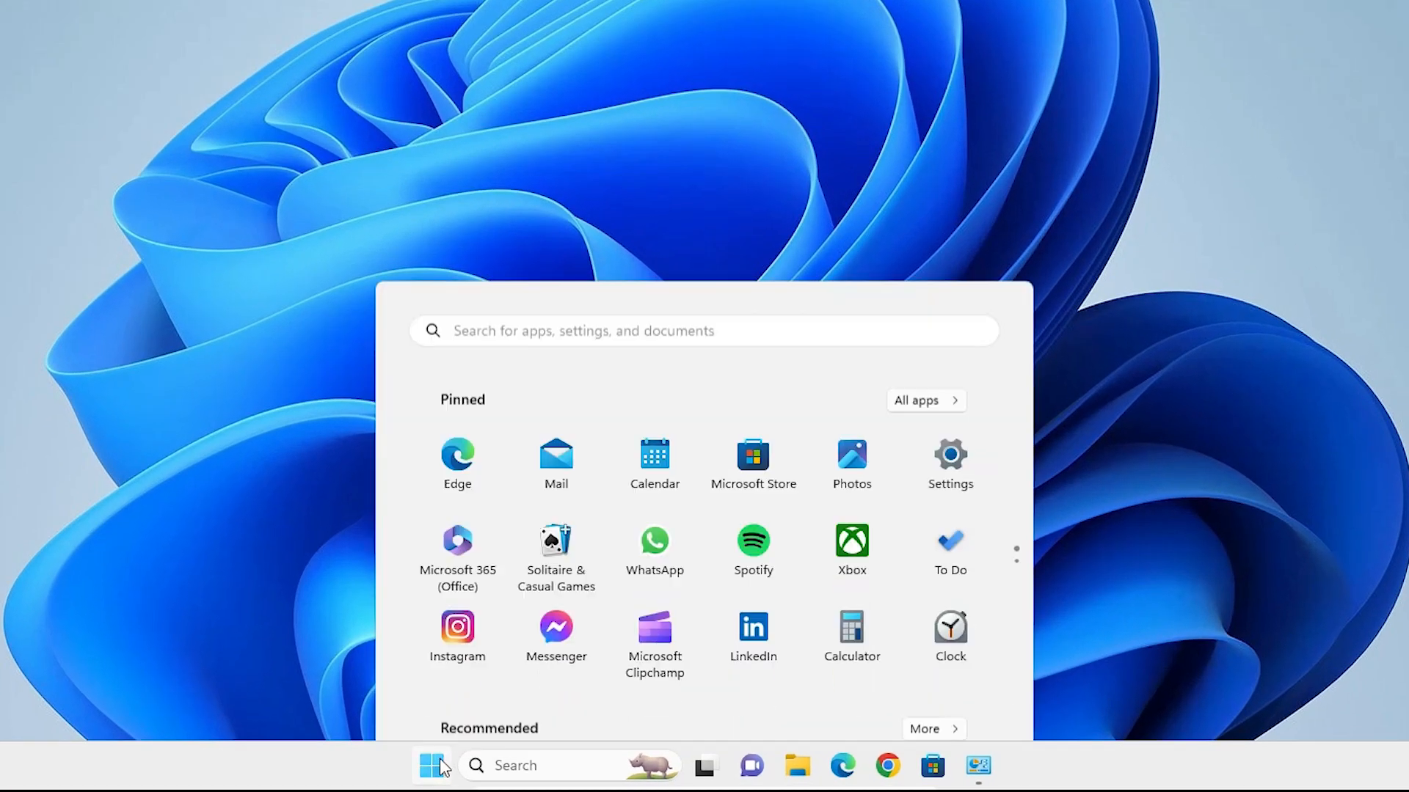
pyautogui.click(958, 694)
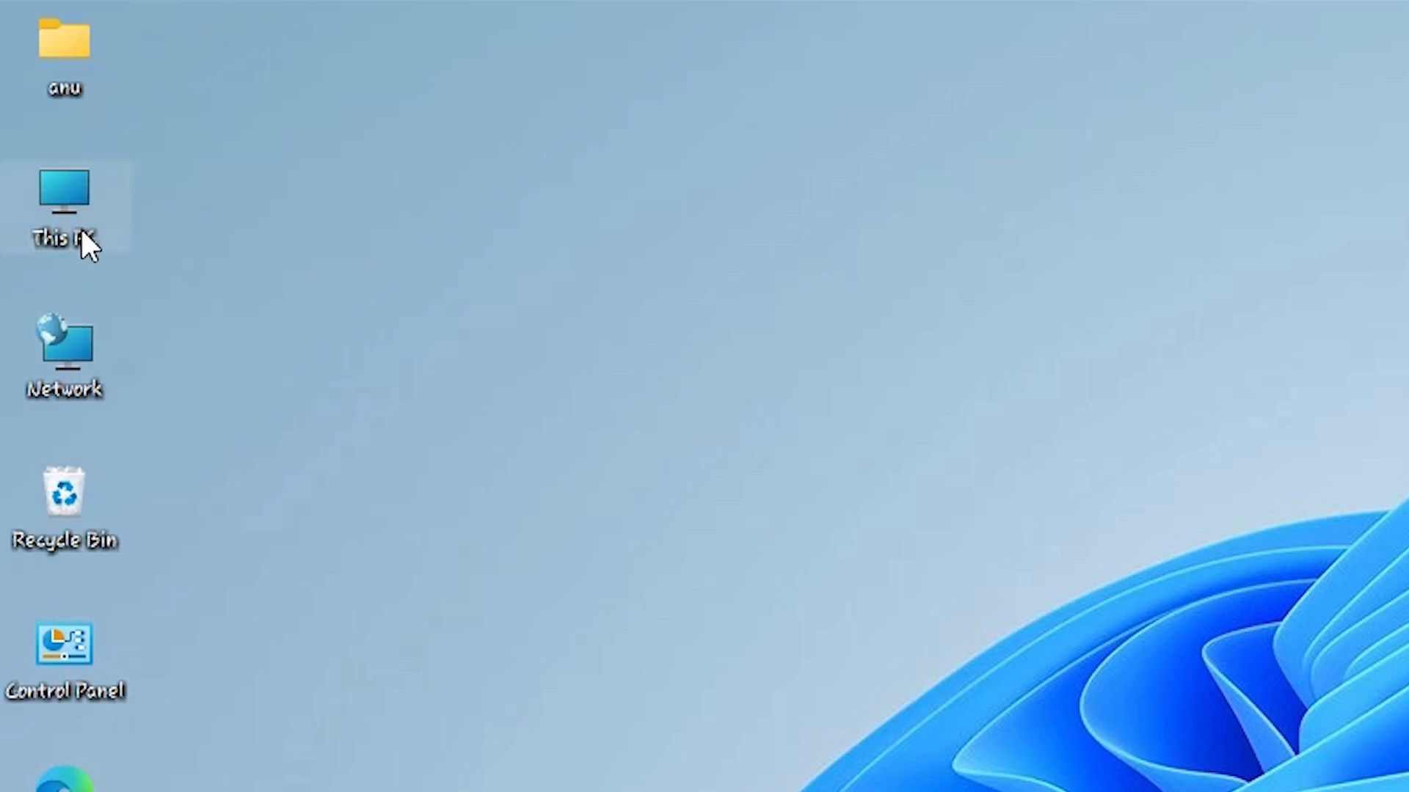
pyautogui.doubleClick(63, 206)
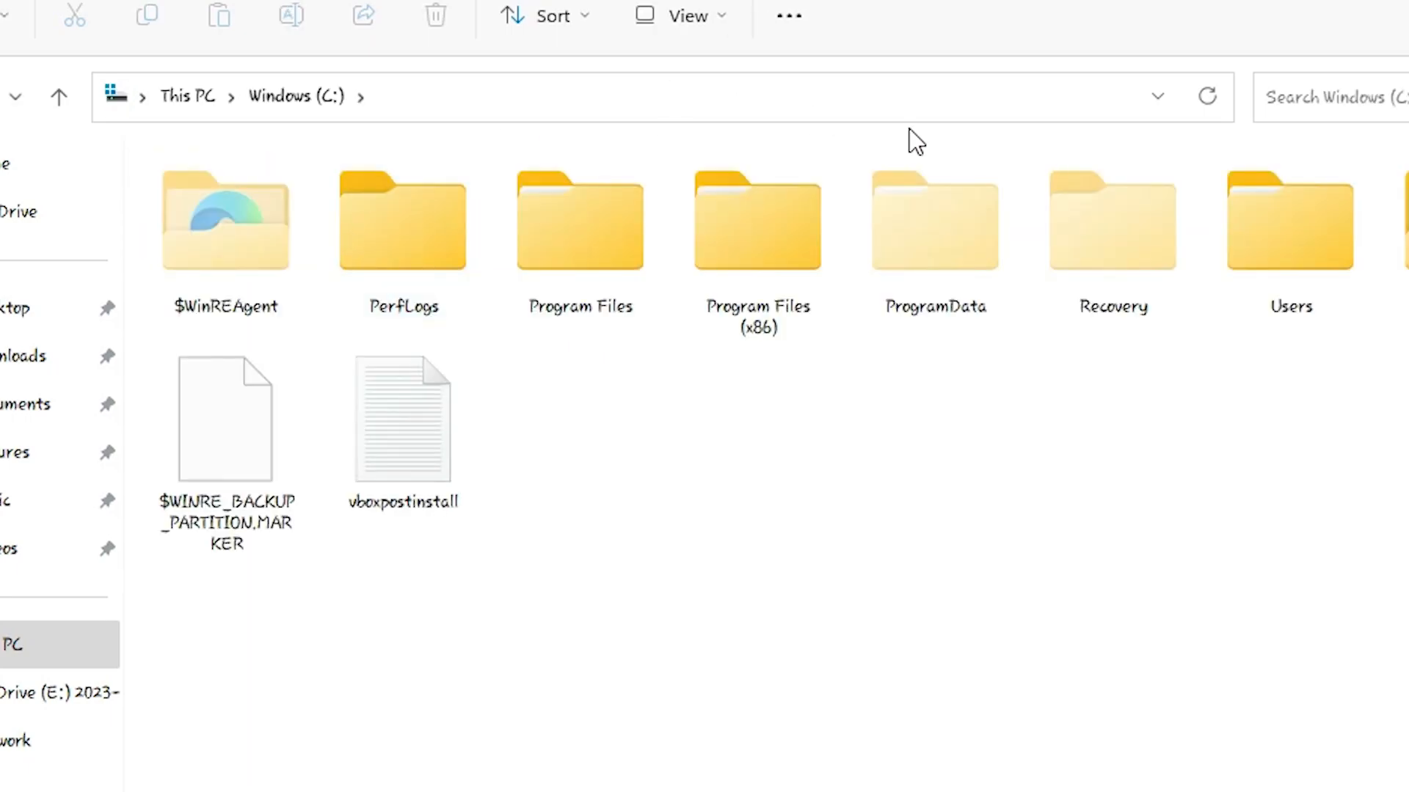
pyautogui.moveTo(562, 530)
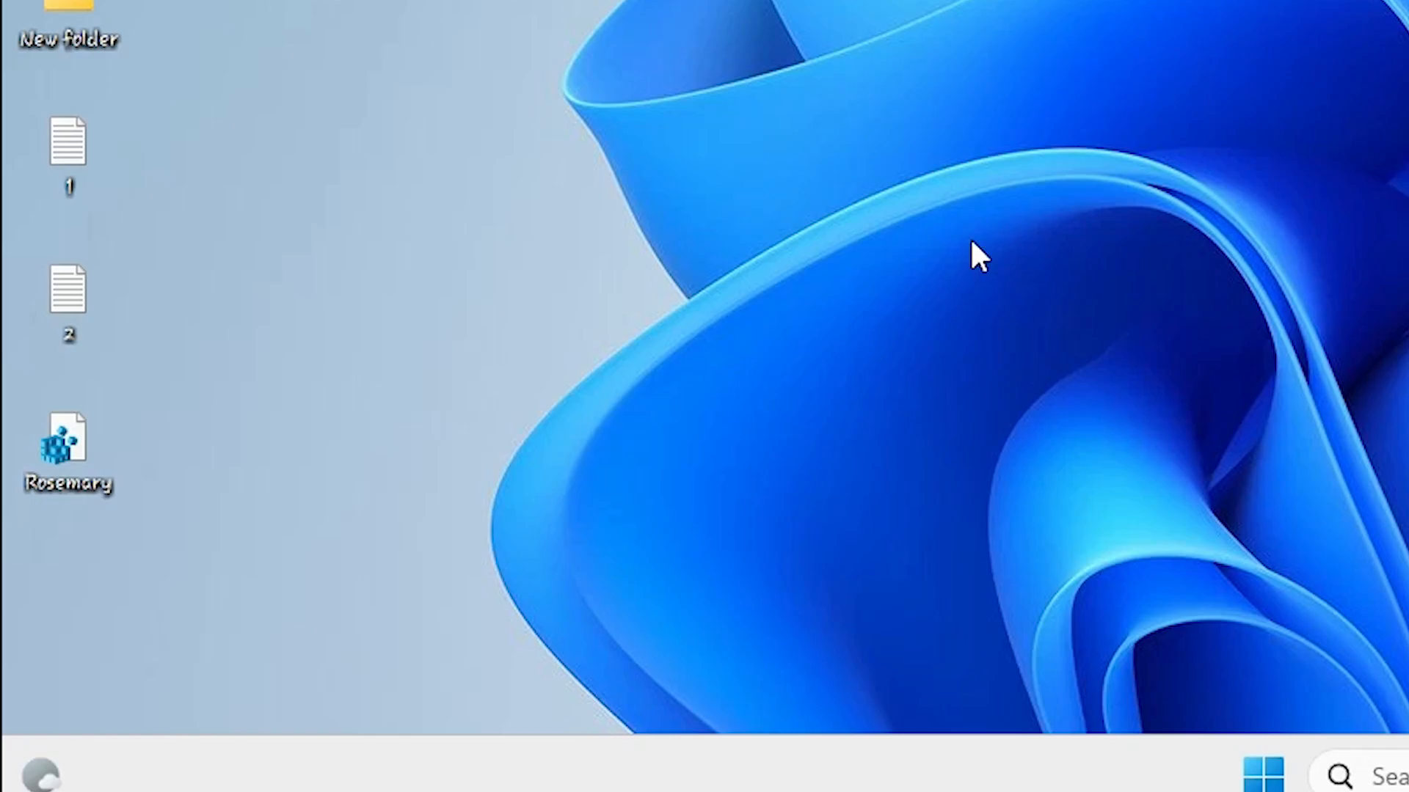
pyautogui.moveTo(69, 306)
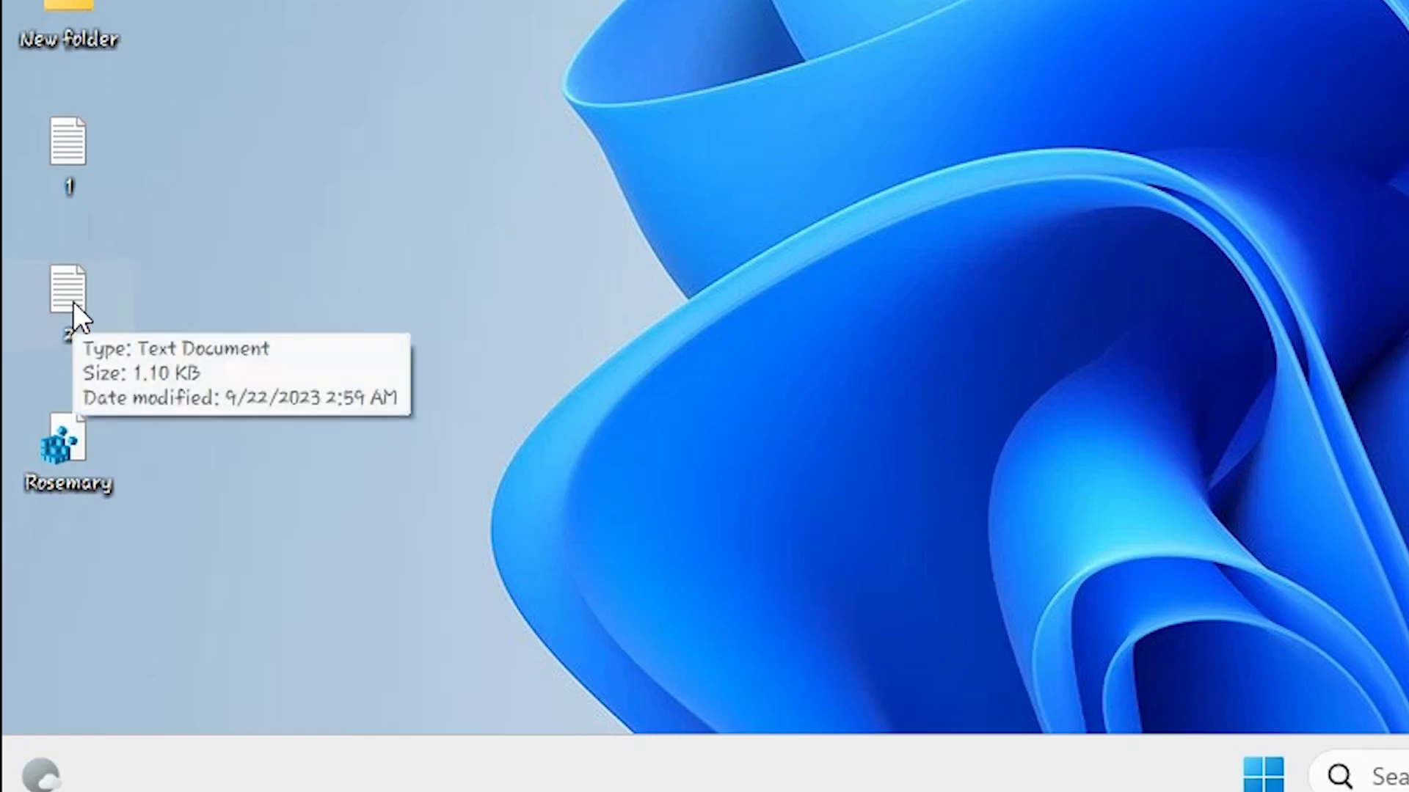
# - Load desktop file 2, the Segoe UI restore script, into Notepad and begin Save As
pyautogui.doubleClick(69, 288)
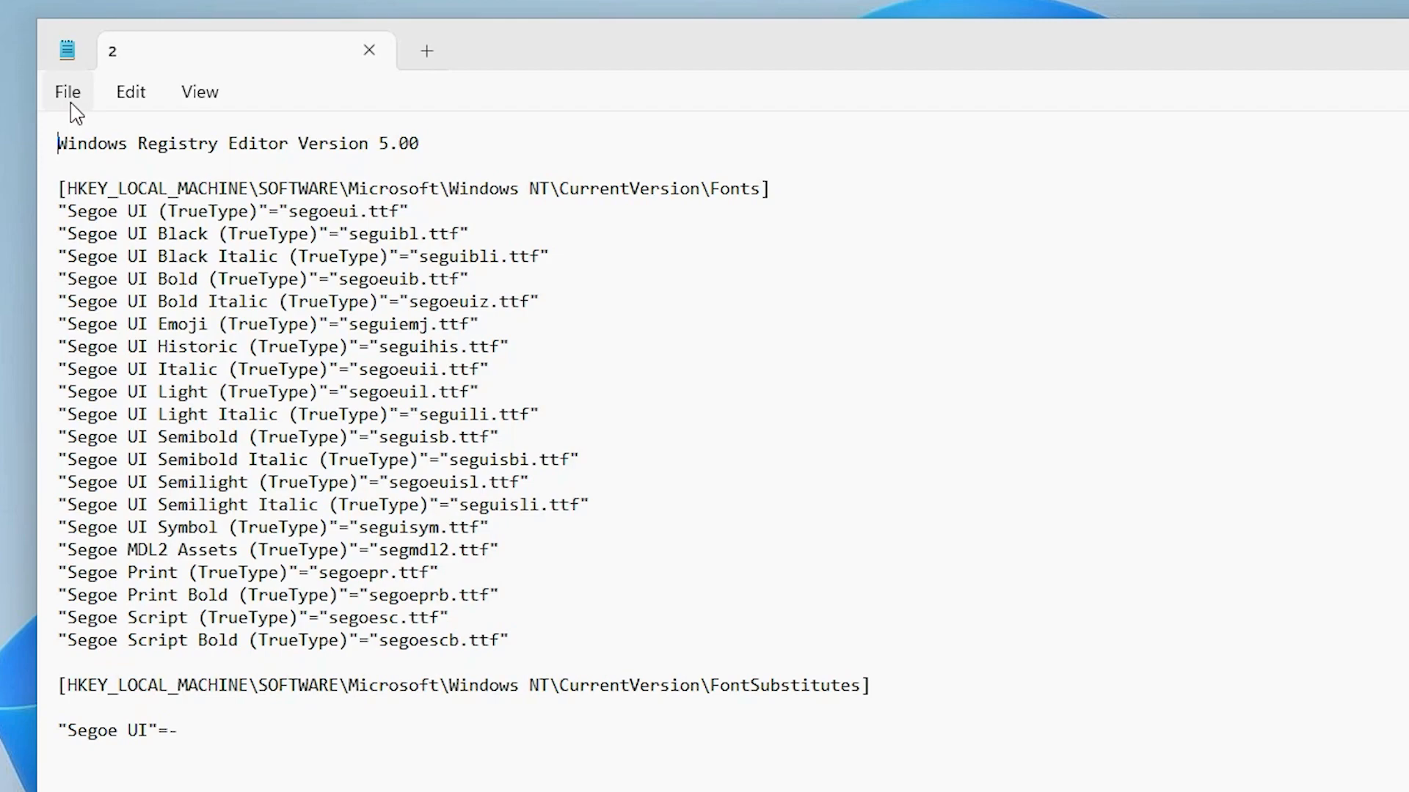
pyautogui.click(66, 91)
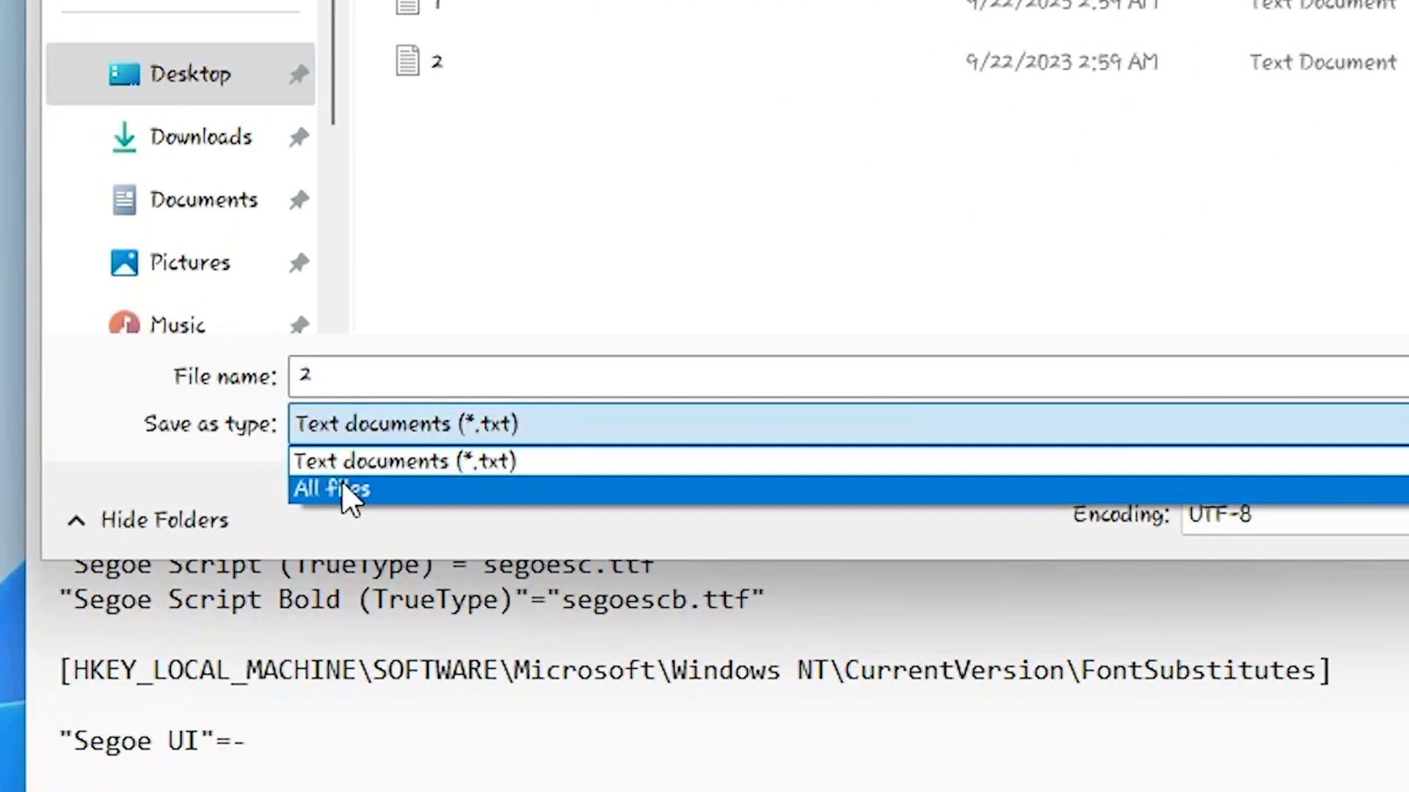
# - Save the script to the Desktop as Default.reg with type All files
pyautogui.click(330, 488)
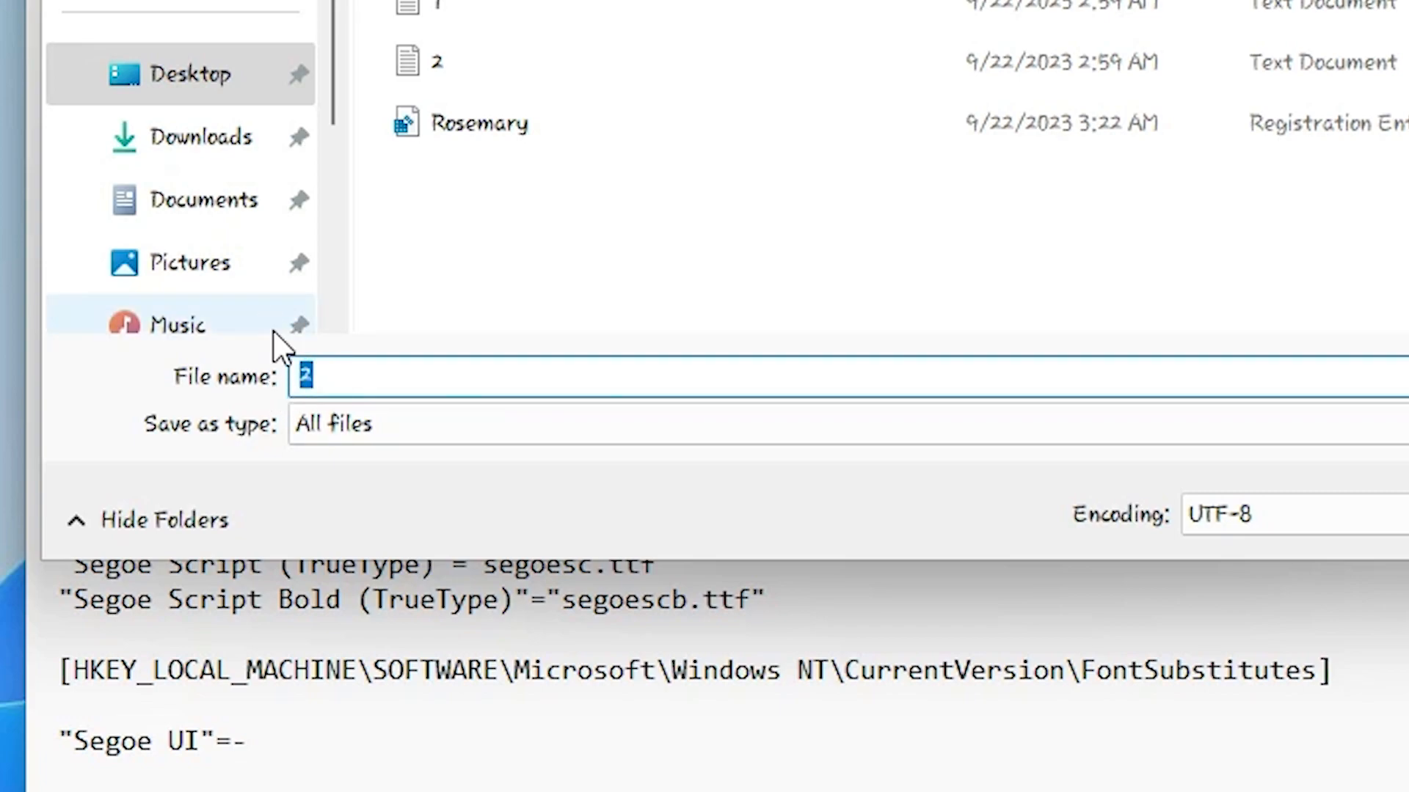
pyautogui.write('Defau')
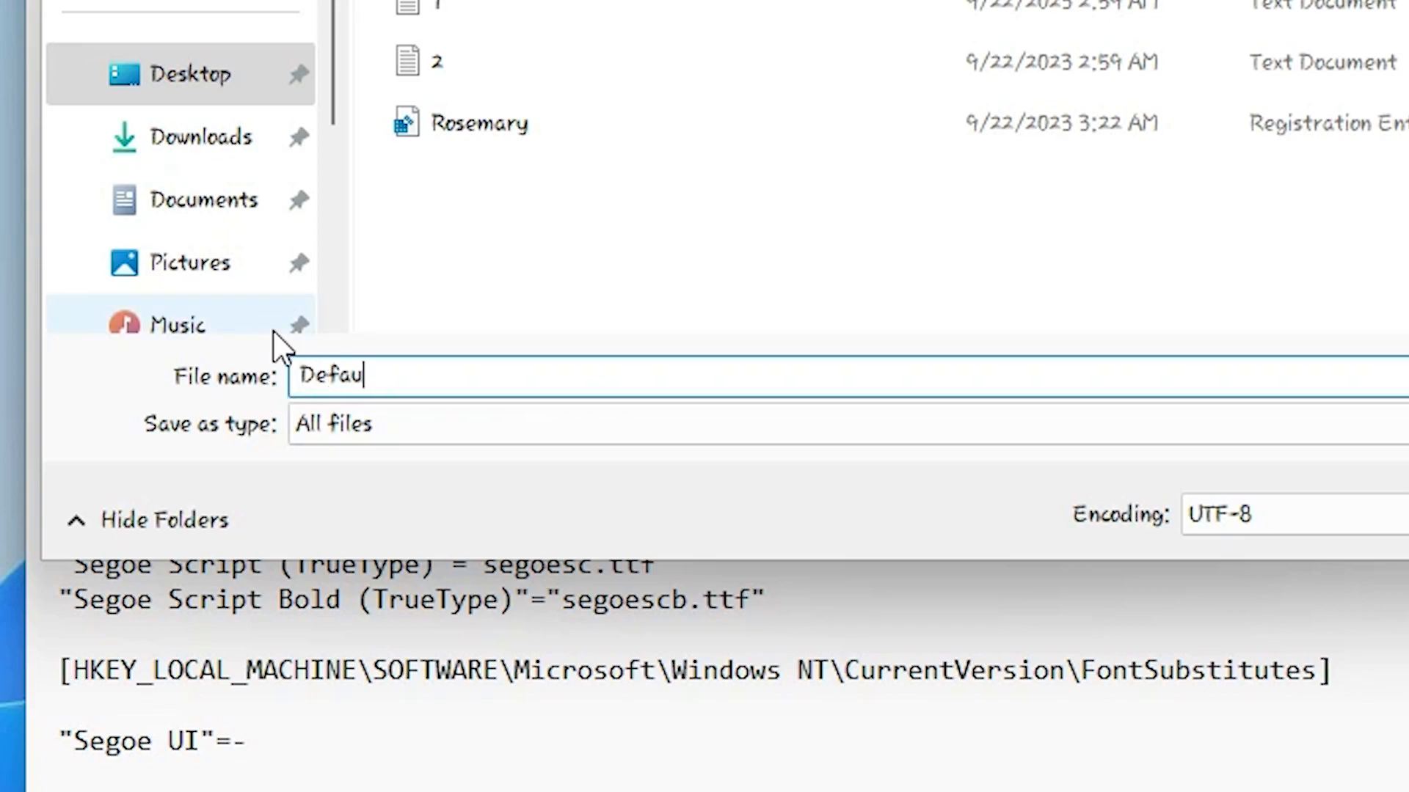
pyautogui.write('lt.r')
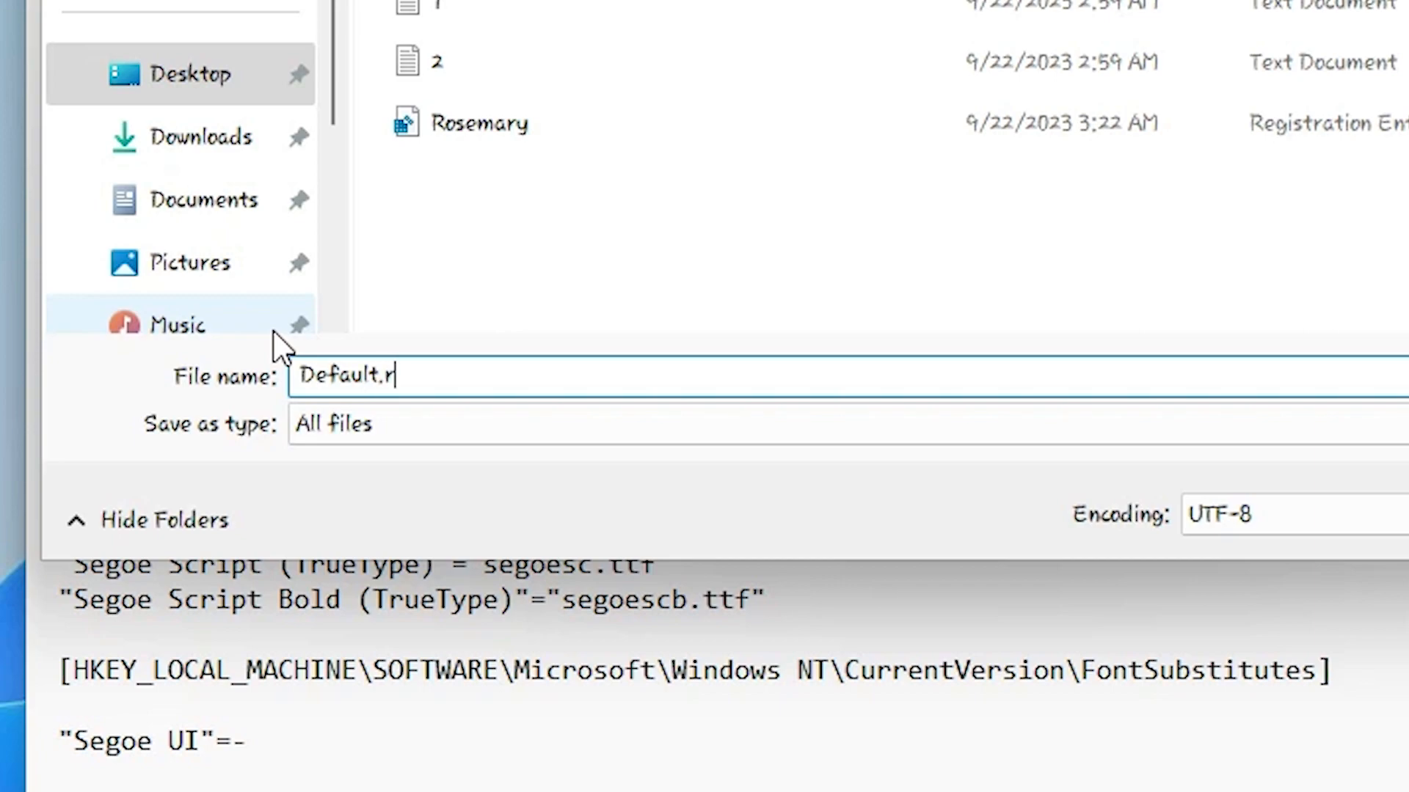
pyautogui.write('eg')
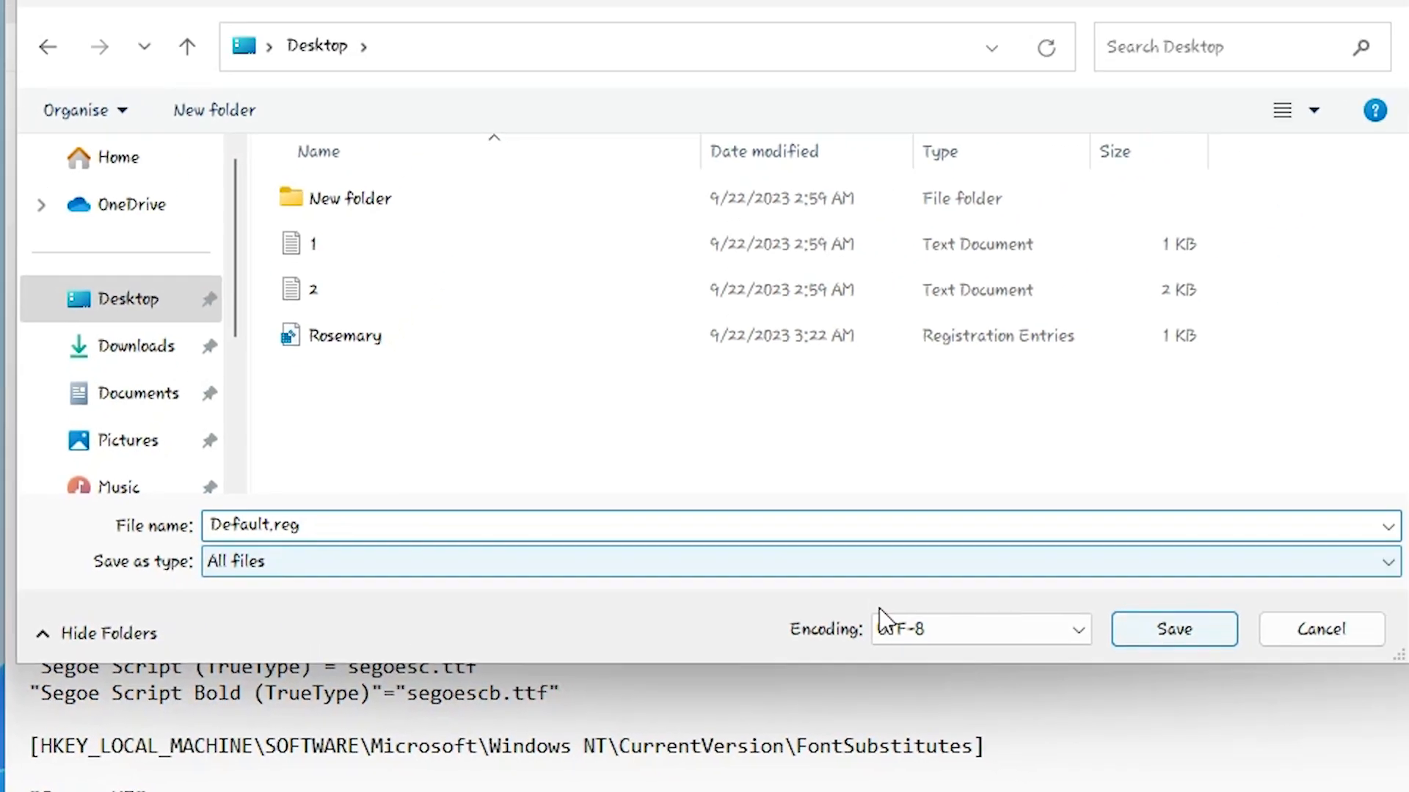
pyautogui.click(1174, 629)
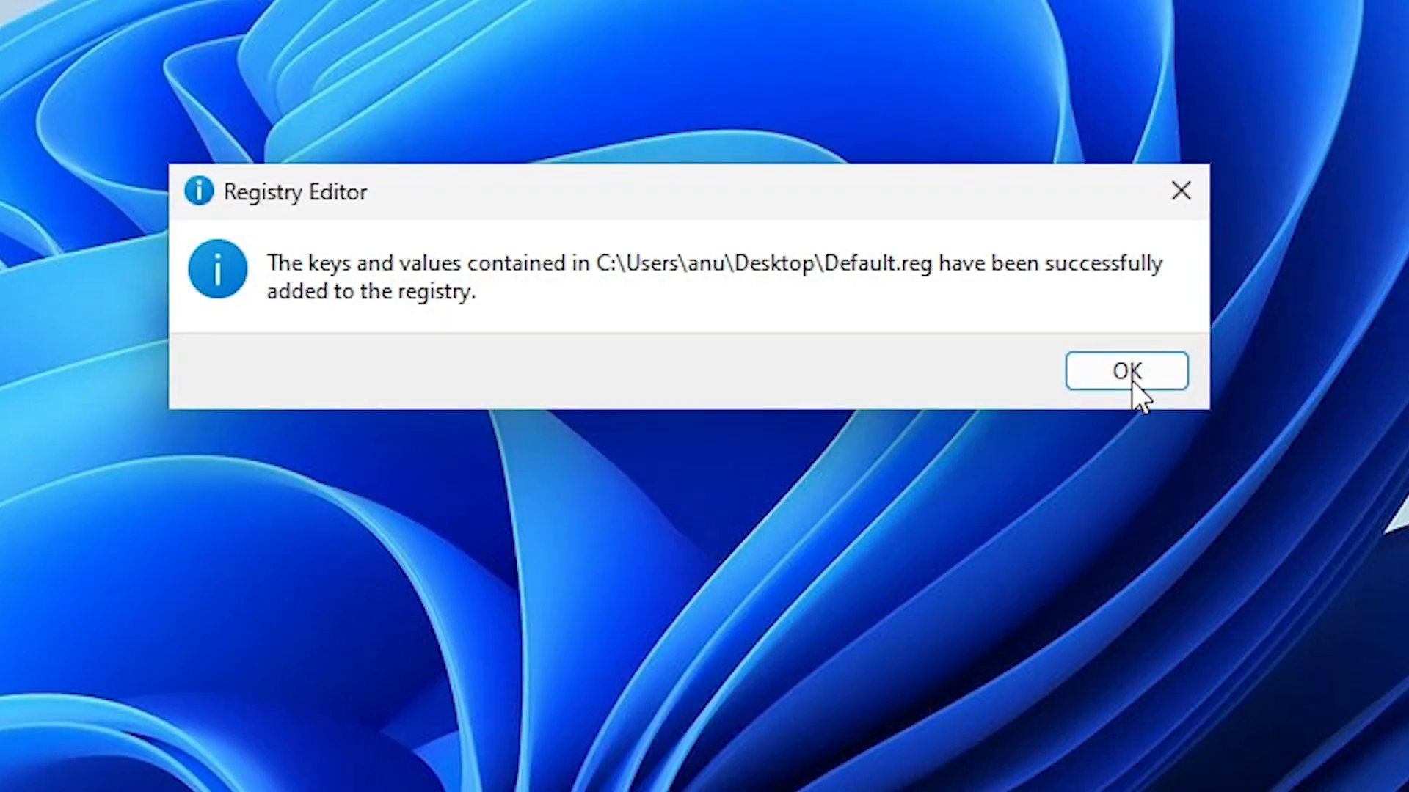
# - Confirm the Default.reg merge restoring Segoe UI and bring up the Start menu
pyautogui.click(1127, 369)
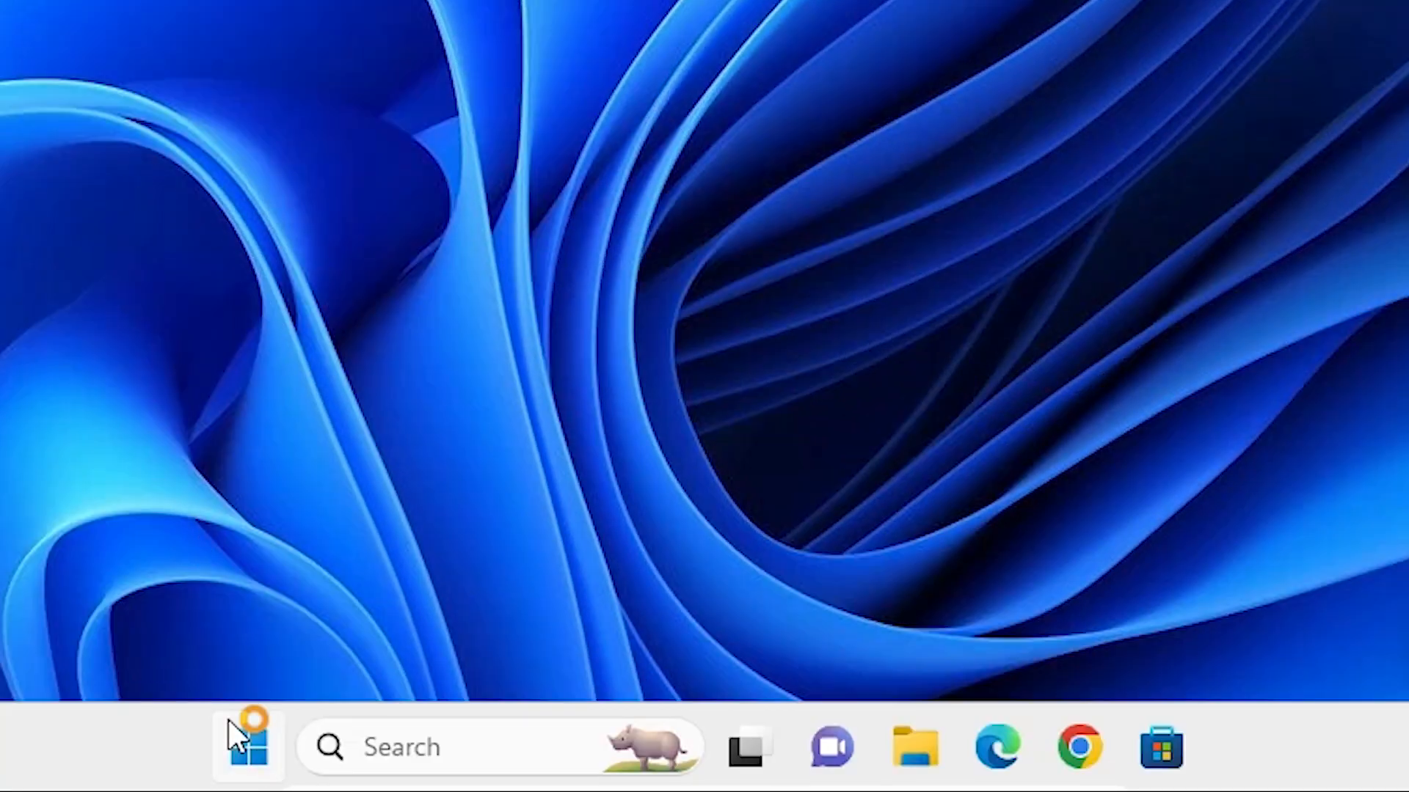
pyautogui.click(248, 747)
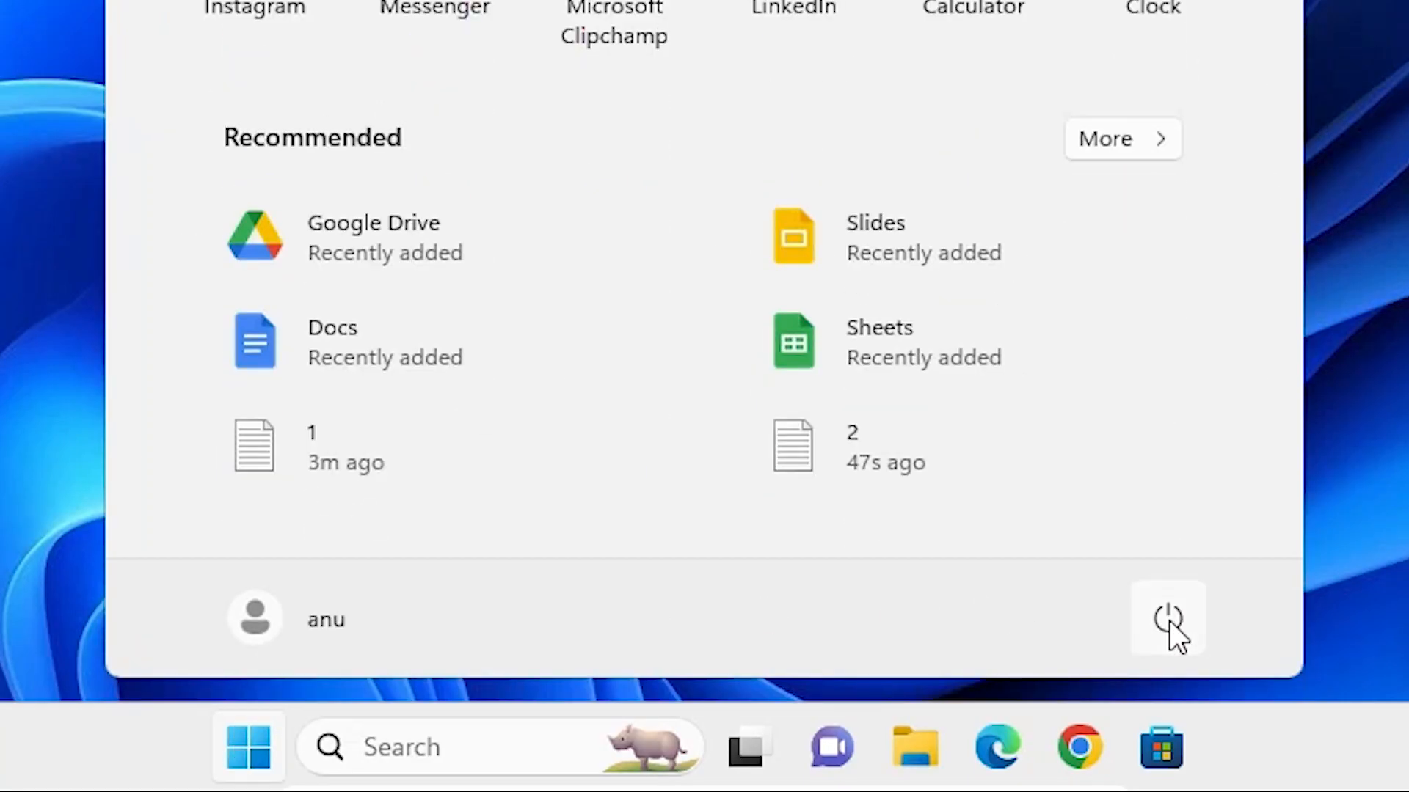